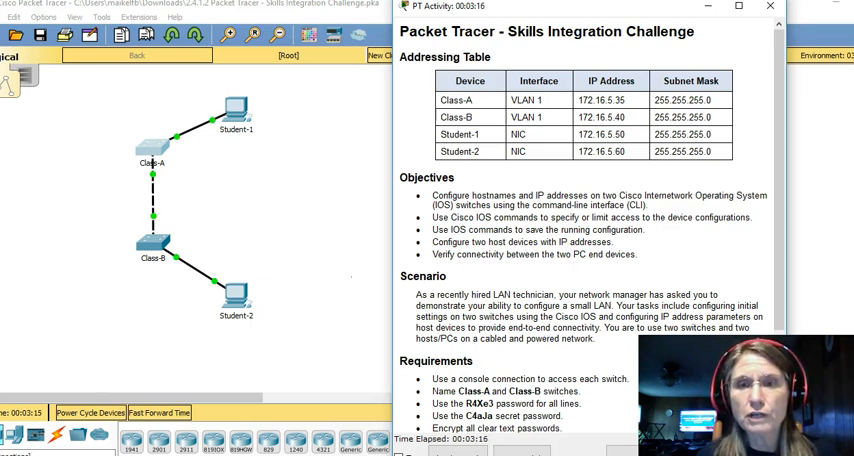
mouse_move(636, 112)
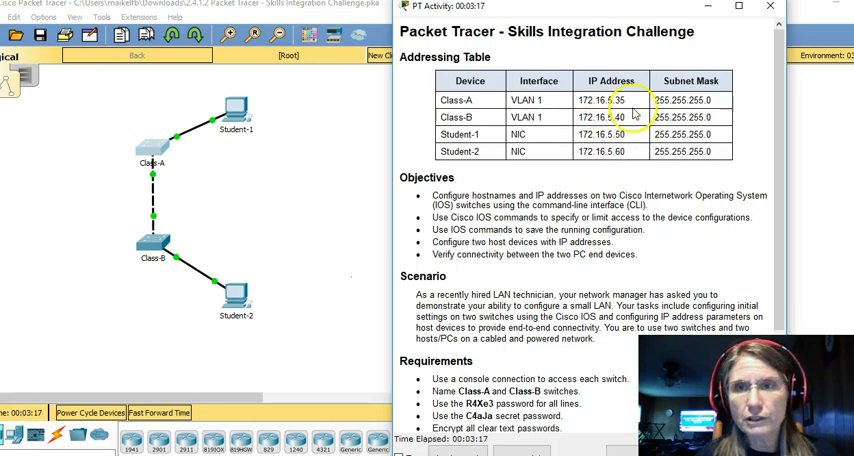
mouse_move(772, 84)
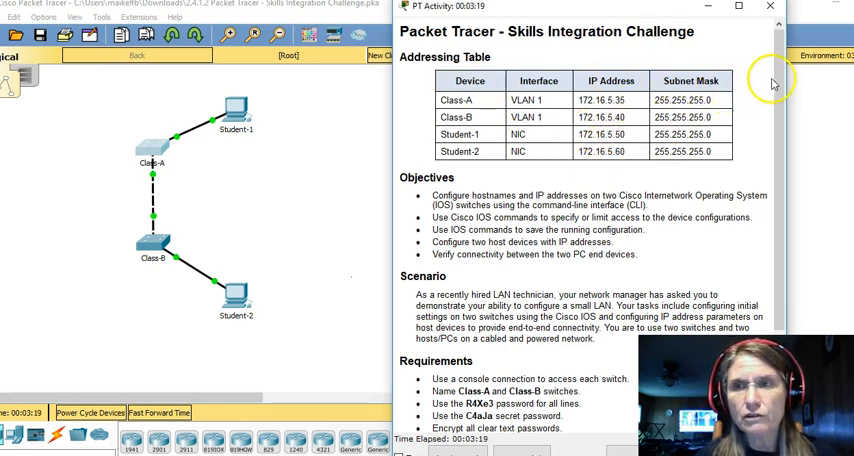
Select the Class-A switch and dismiss the 'Configure is locked' warning, leaving the topology in view.
scroll("down", 3)
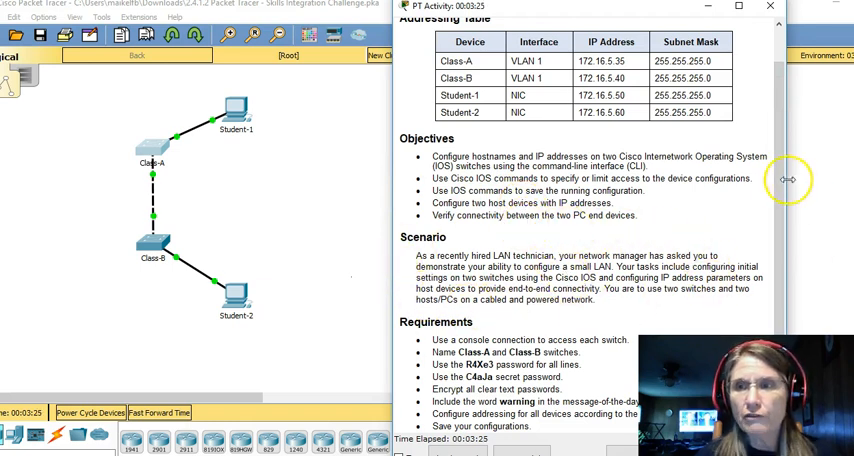
scroll("down", 3)
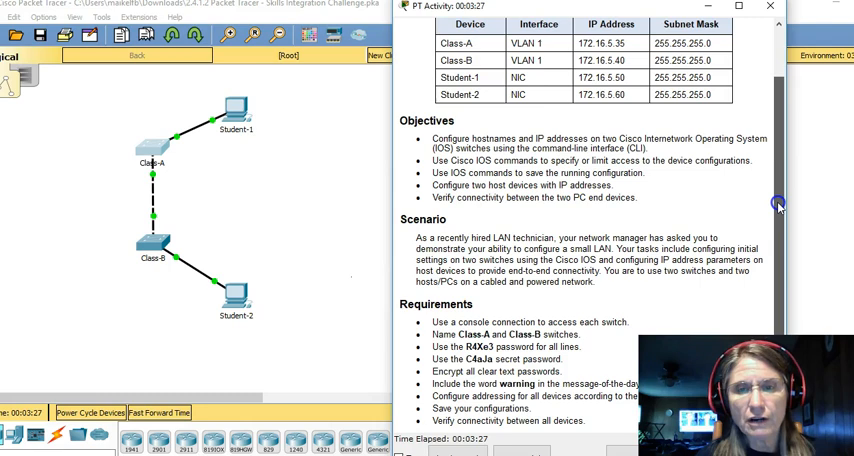
scroll("down", 3)
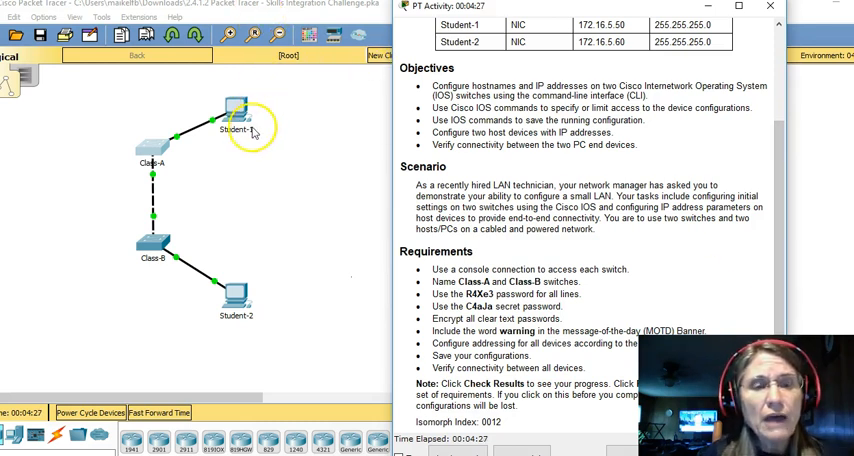
mouse_move(248, 136)
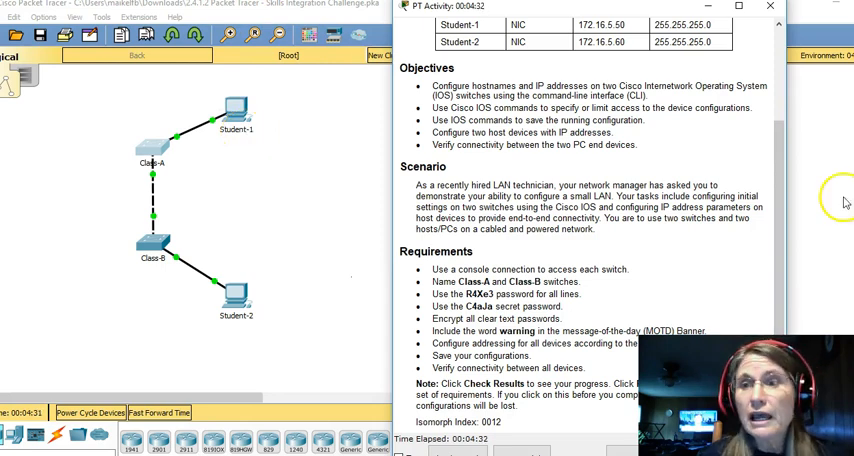
scroll("up", 3)
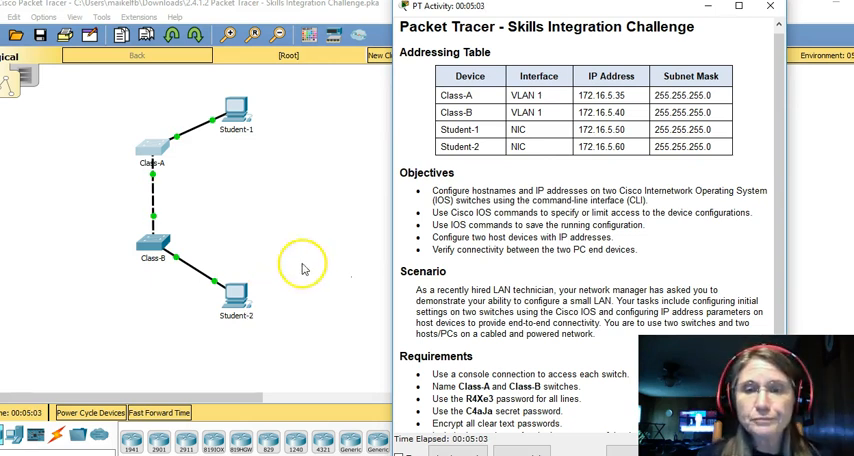
scroll("down", 3)
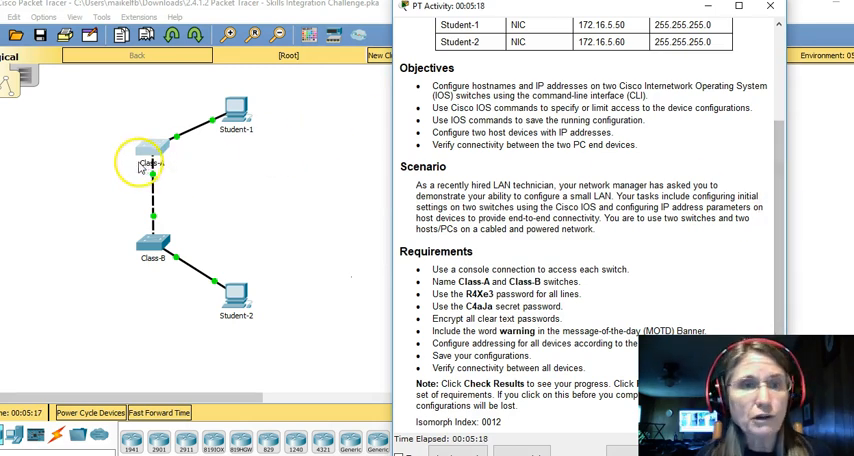
left_click(150, 150)
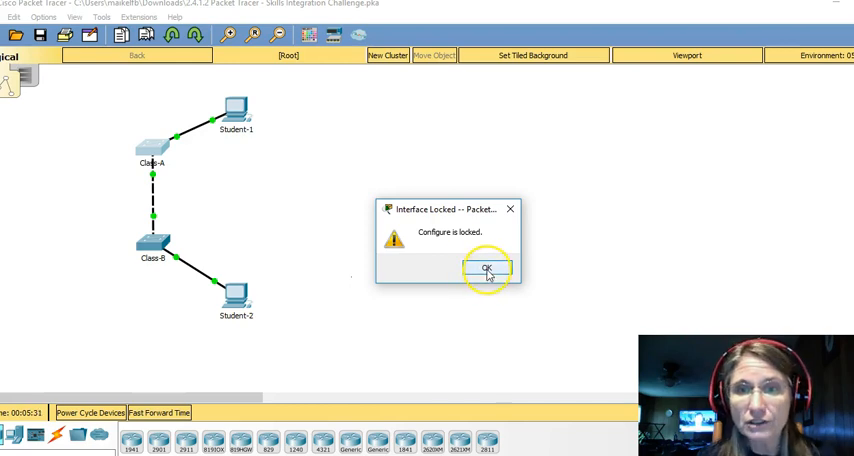
left_click(488, 268)
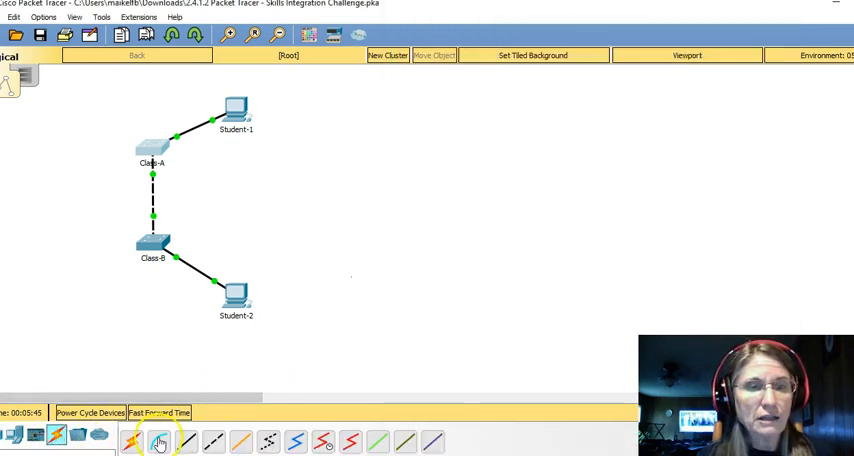
Run a console cable from Student-1's RS-232 port to Class-A's Console port.
left_click(234, 110)
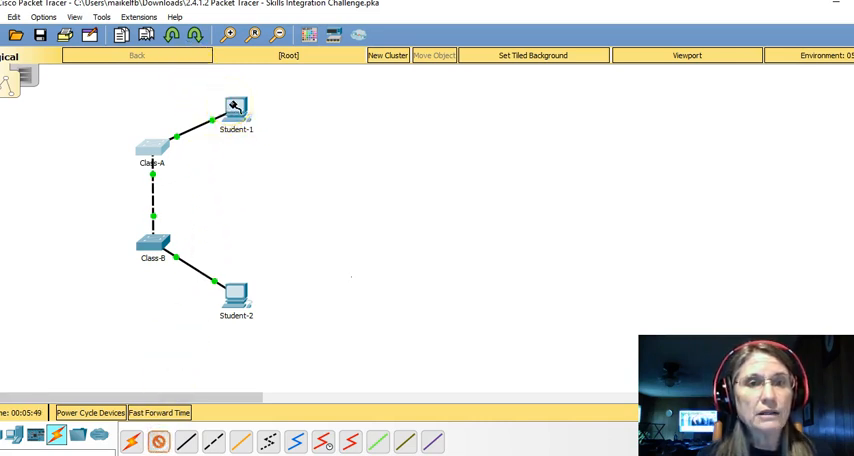
left_click(234, 110)
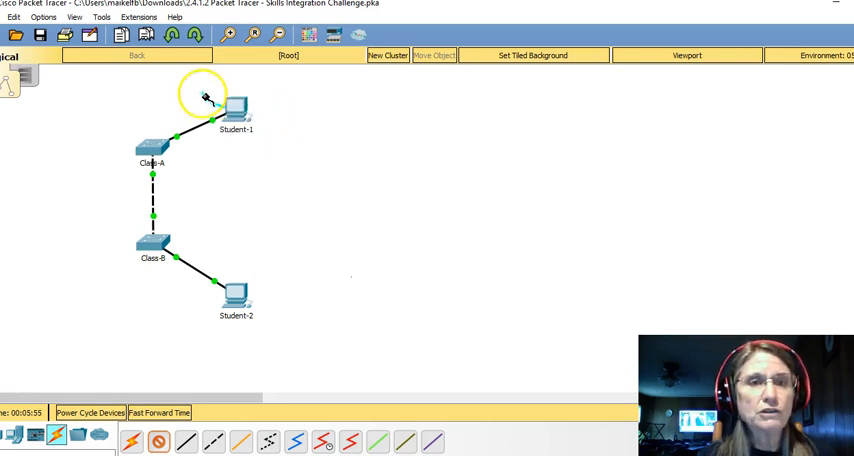
left_click(160, 152)
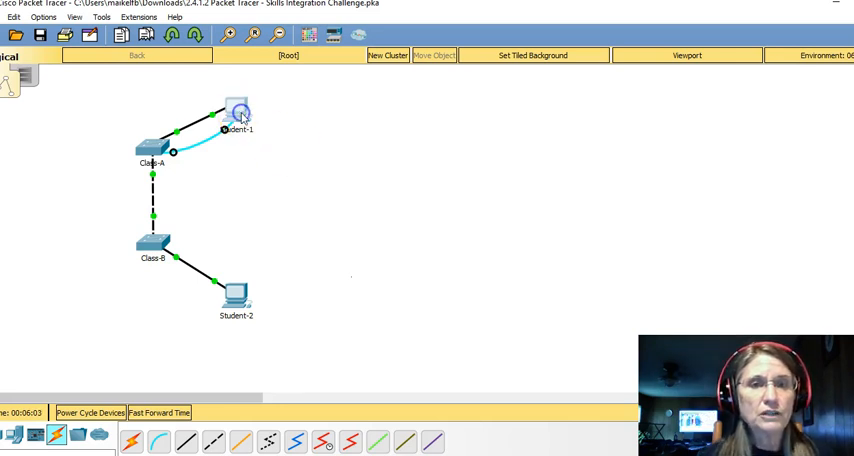
Launch Student-1's Desktop Terminal with default port settings to reach the switch prompt.
double_click(238, 116)
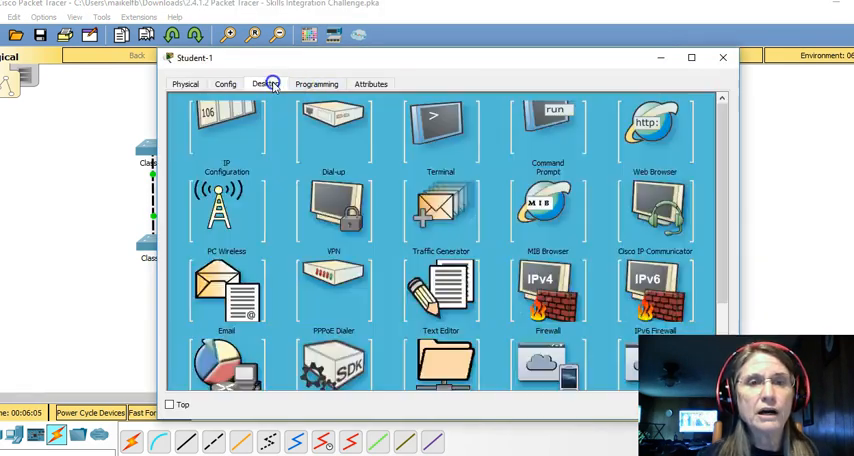
left_click(440, 136)
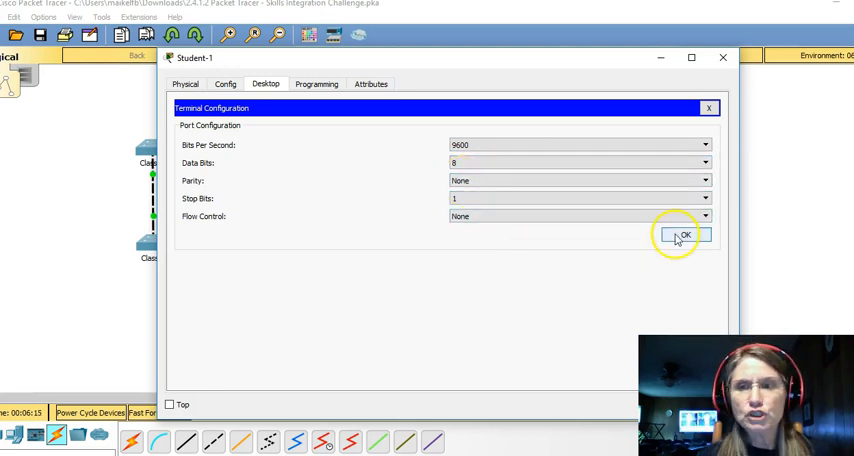
left_click(678, 234)
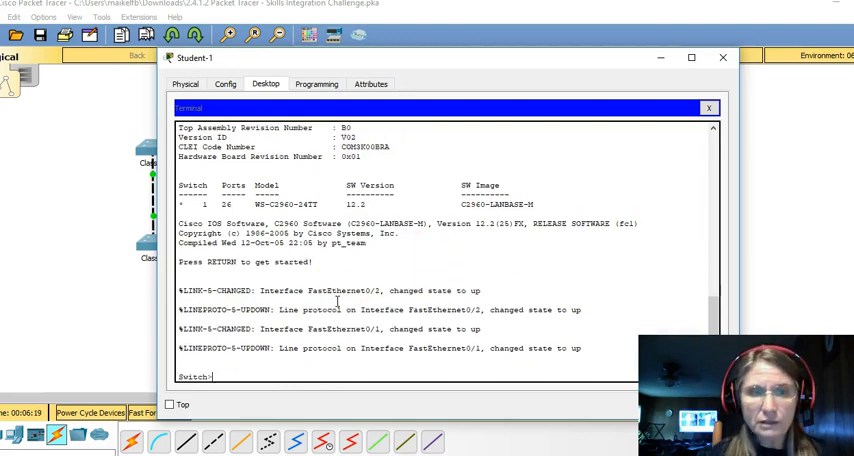
mouse_move(492, 144)
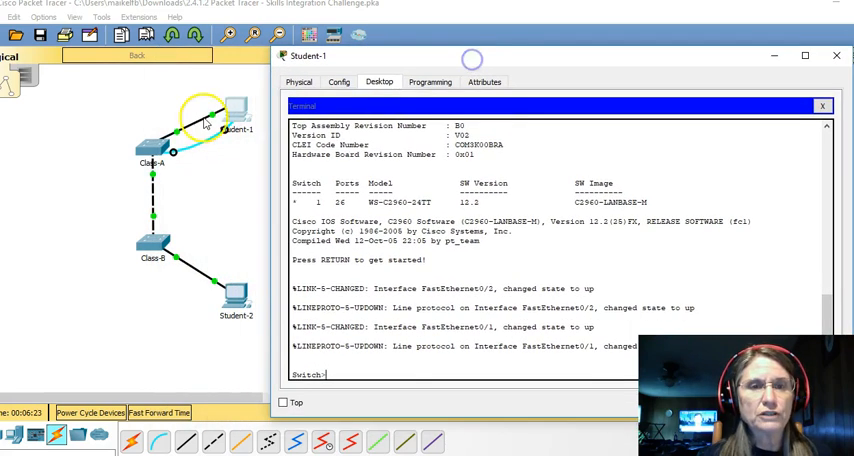
mouse_move(150, 152)
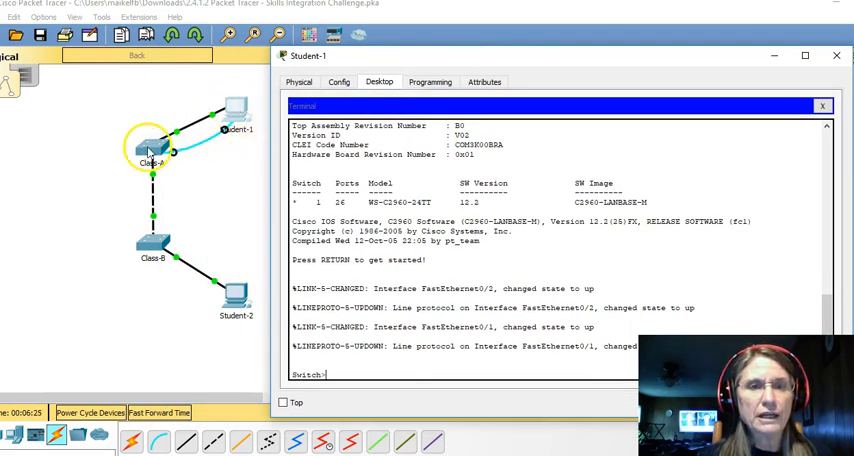
mouse_move(240, 100)
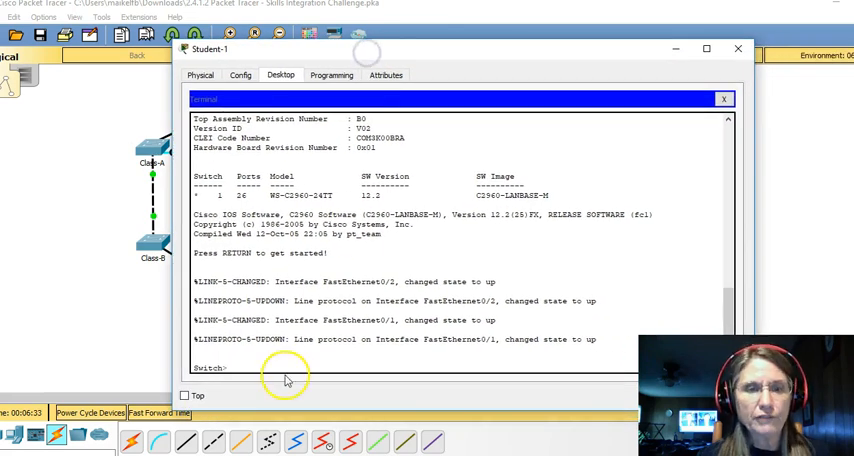
mouse_move(370, 318)
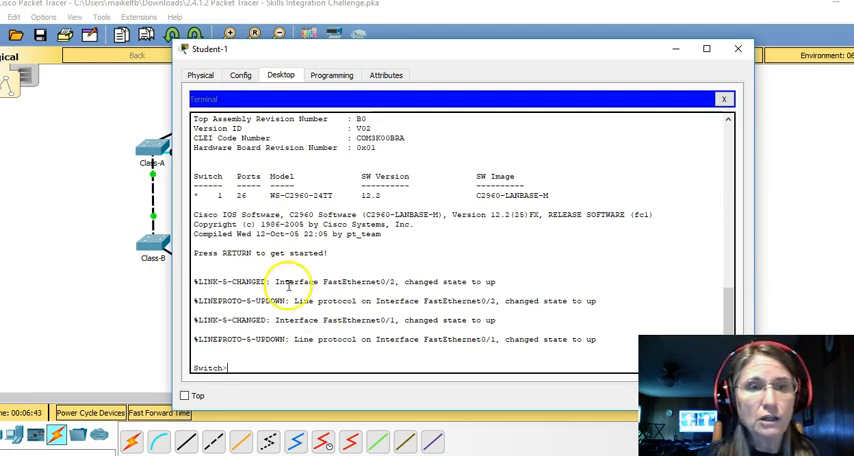
mouse_move(148, 136)
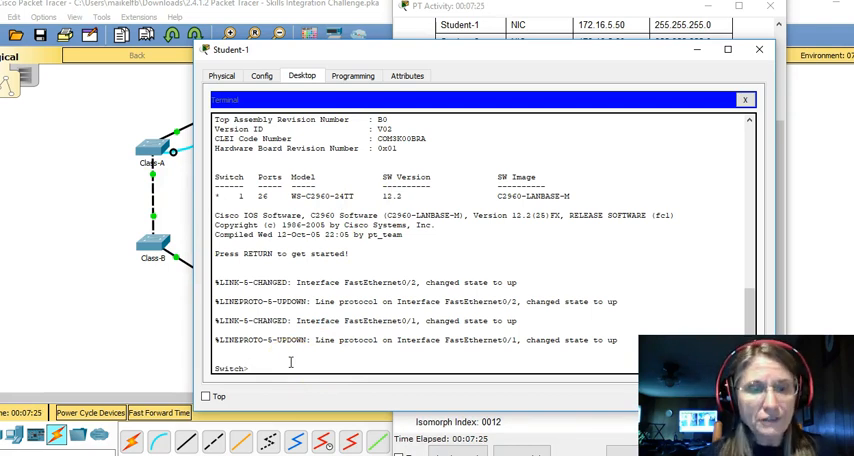
Enter enable and configure terminal, then set hostname Class-A.
type("enable")
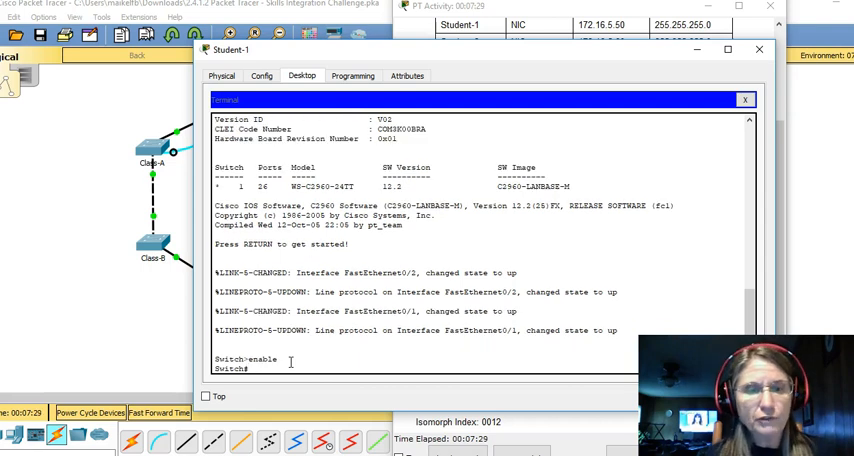
type("config t")
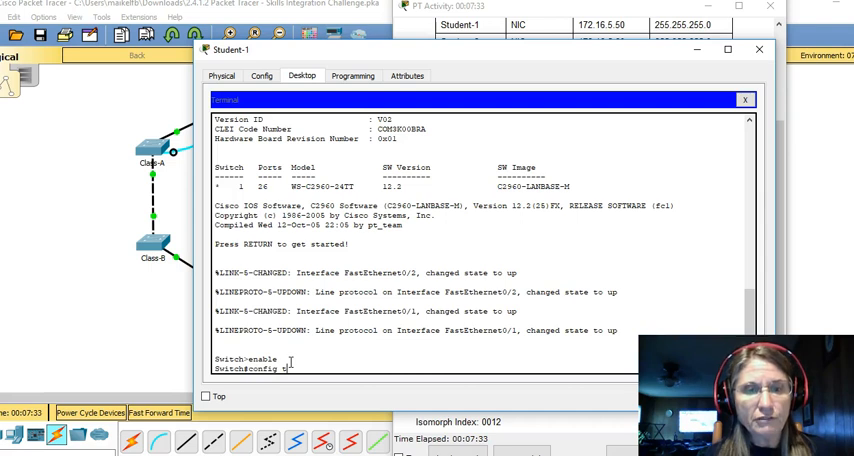
key("Return")
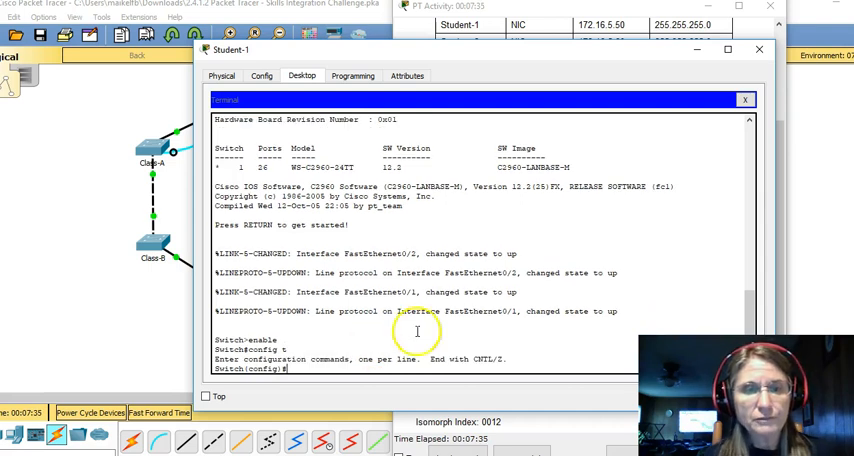
type("hostnam")
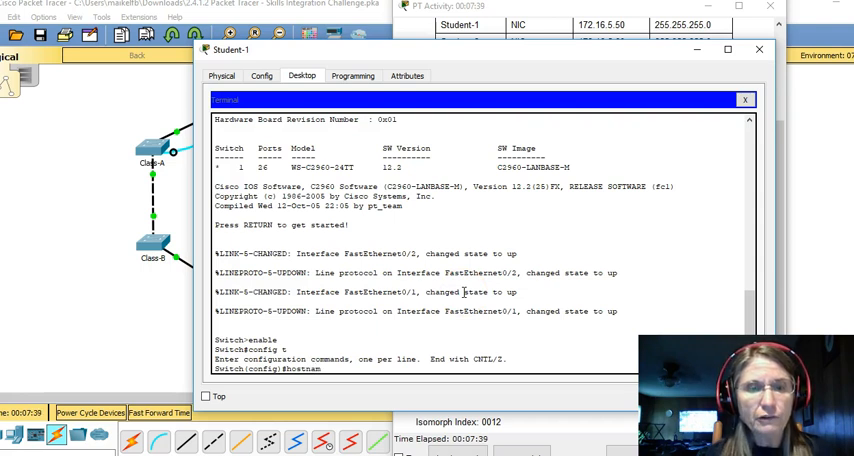
type("C")
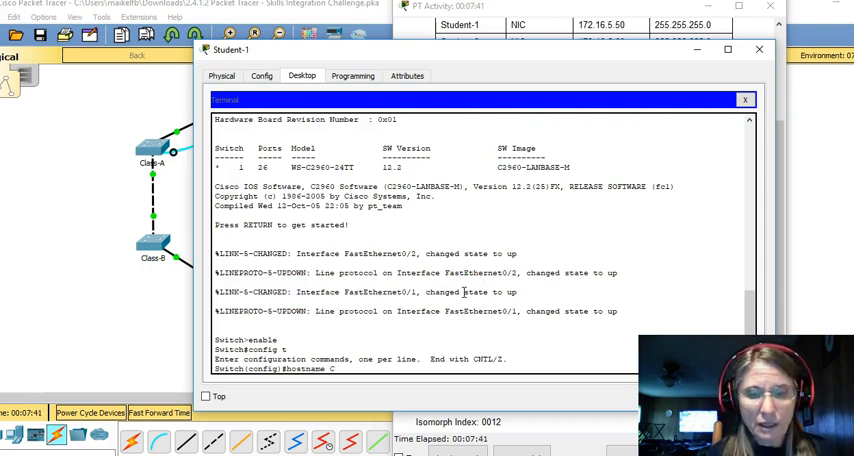
type("Class-")
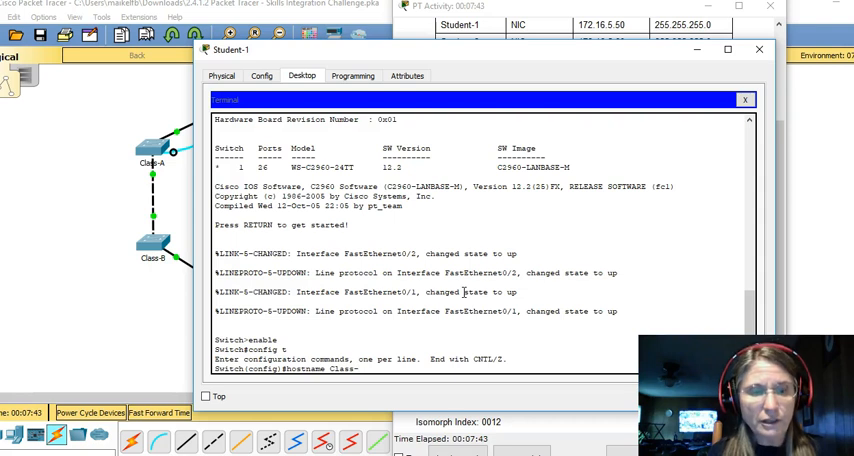
type("A")
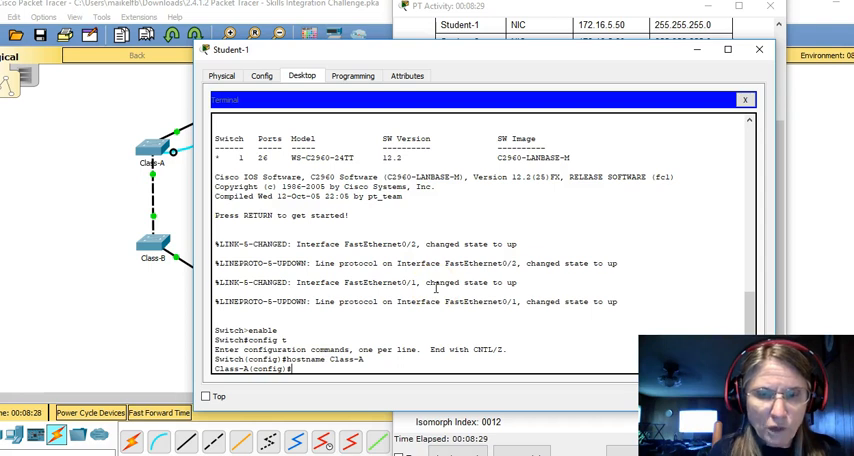
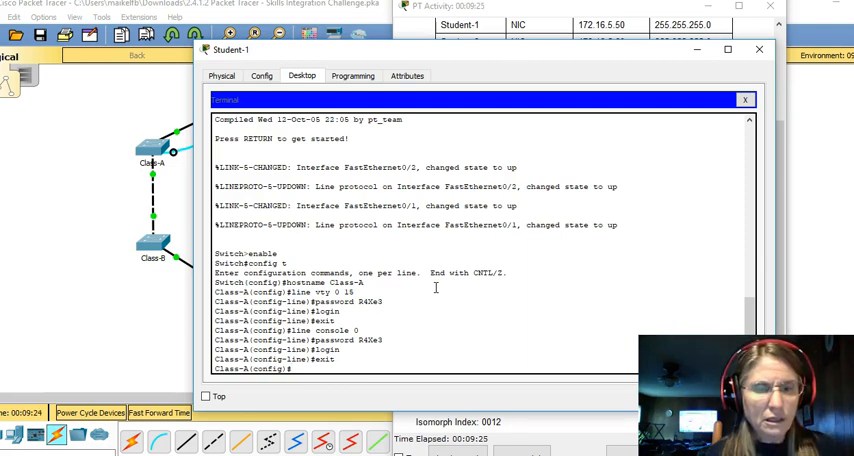
Set the enable secret password for privileged mode on Class-A.
type("enable secret")
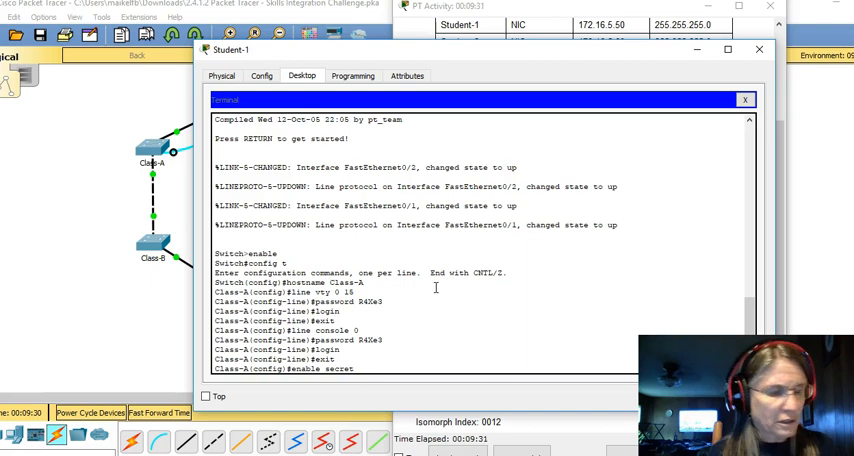
type("C4")
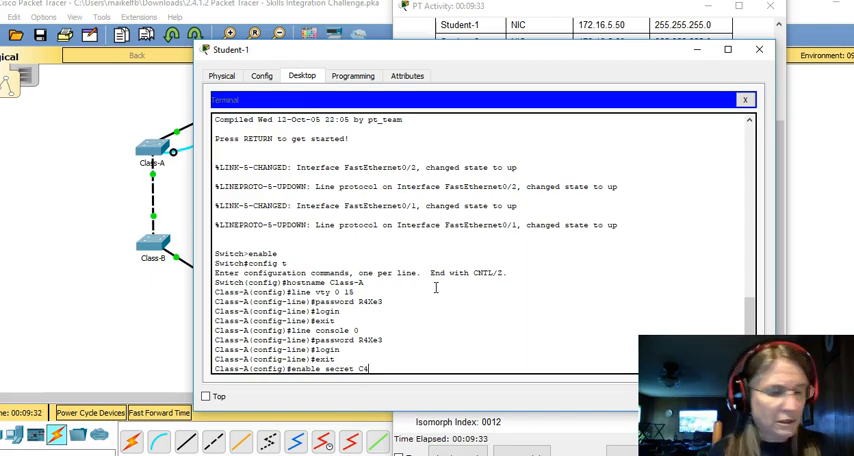
type("a")
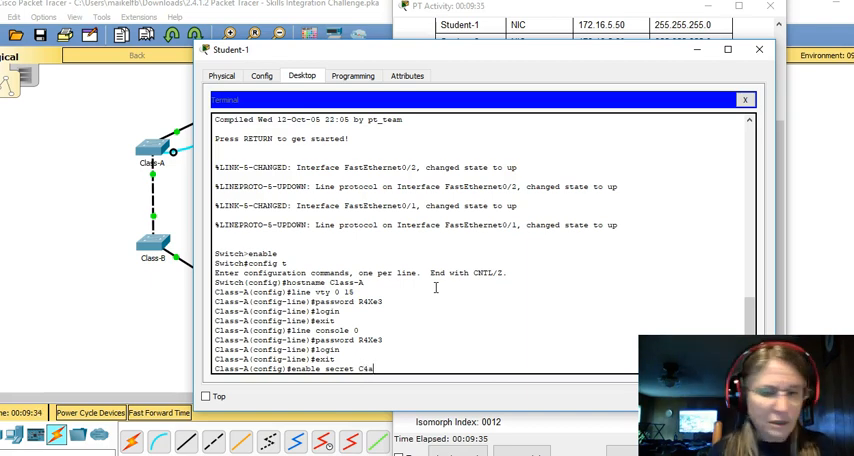
type("Ja")
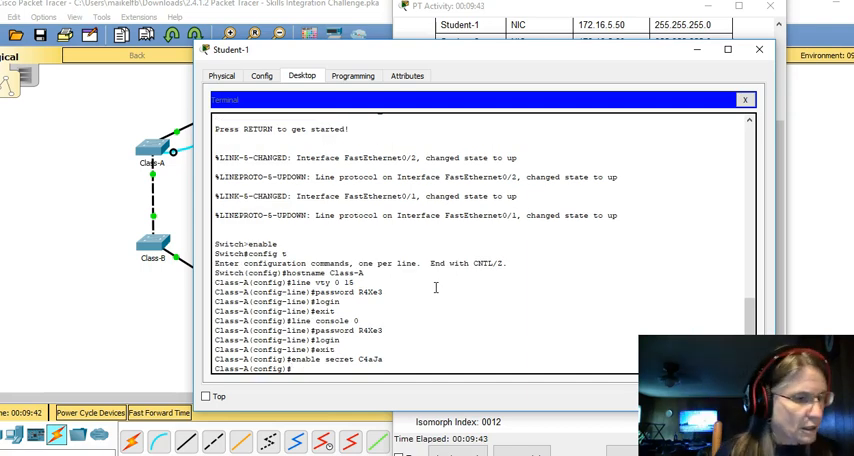
mouse_move(330, 388)
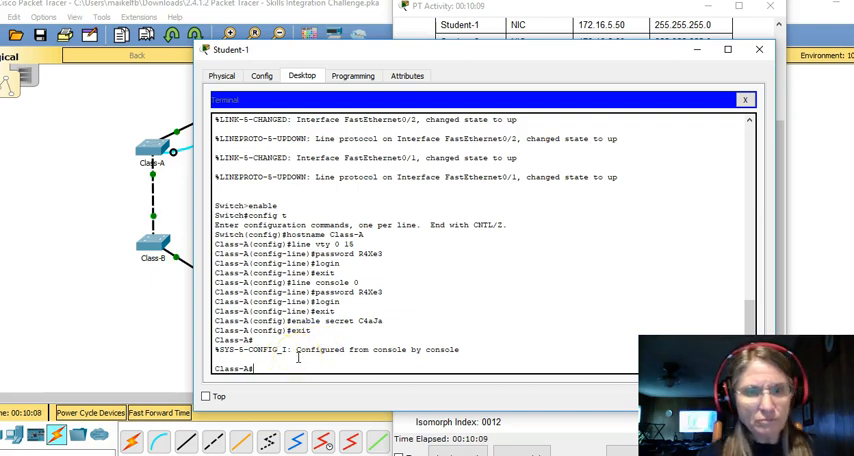
Re-enter configure terminal and enable service password-encryption.
type("c")
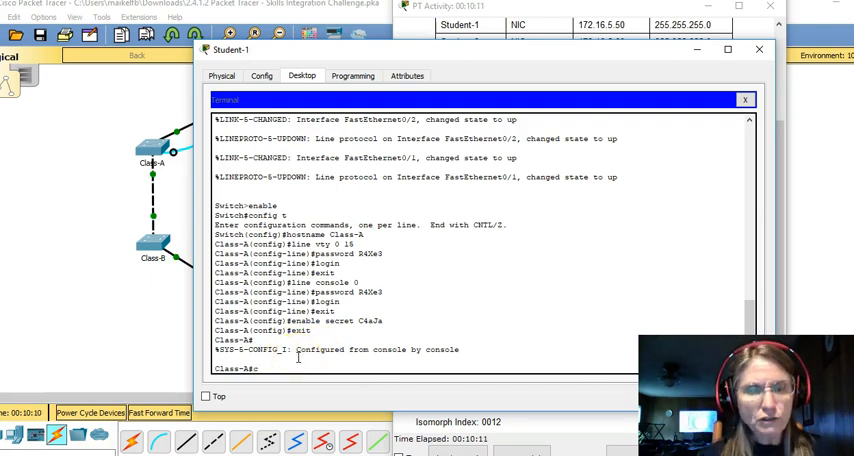
type("config")
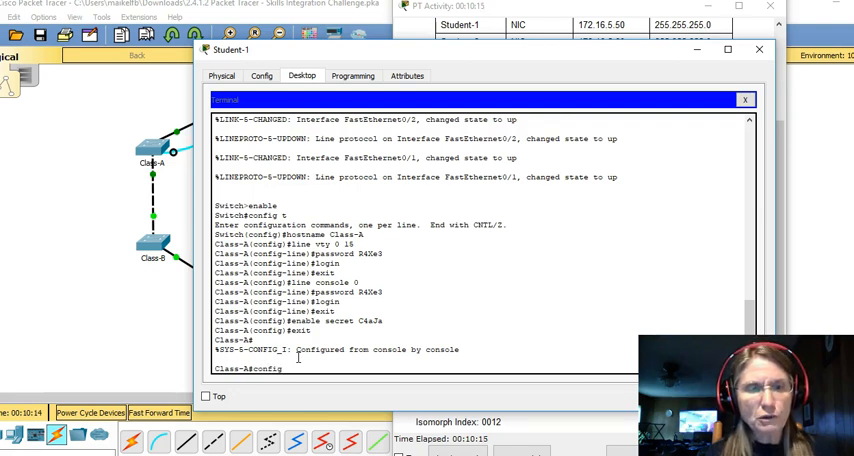
type("termina")
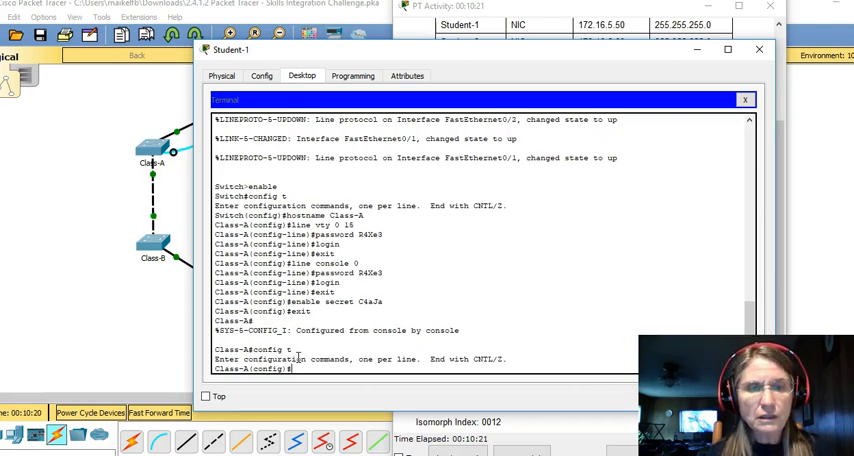
type("service p")
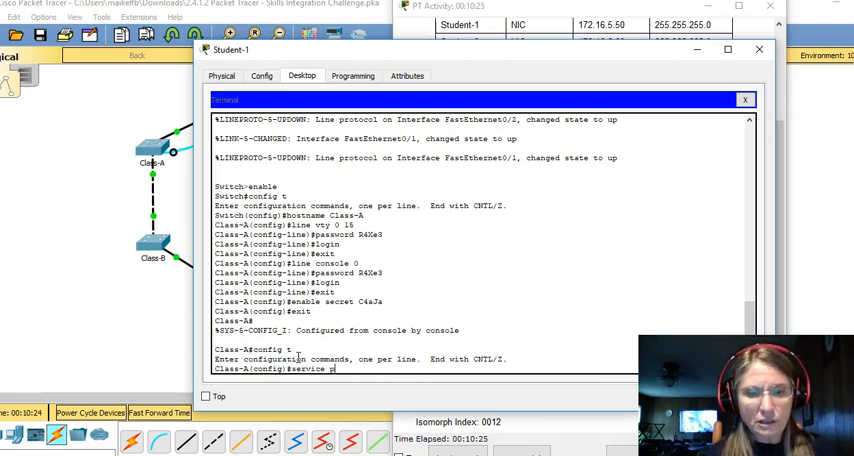
type("assword")
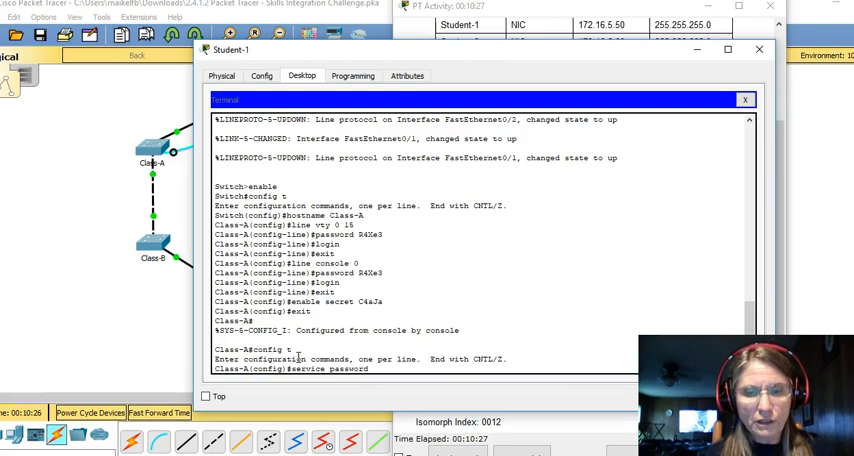
type("-encryp")
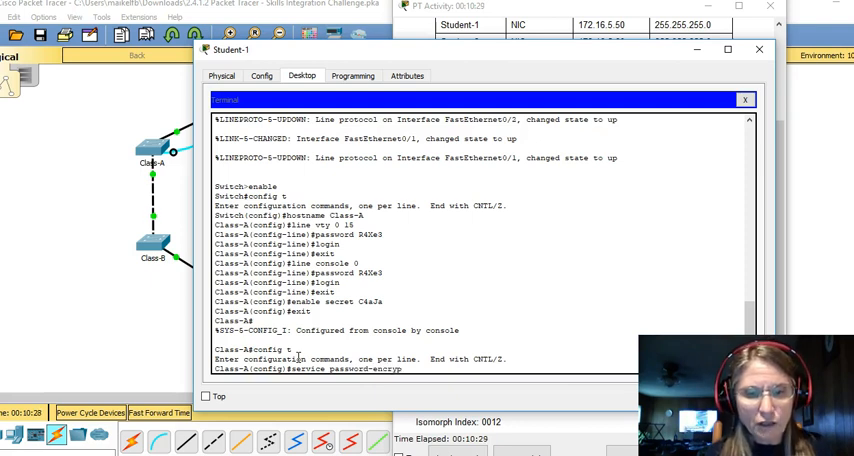
type("pt")
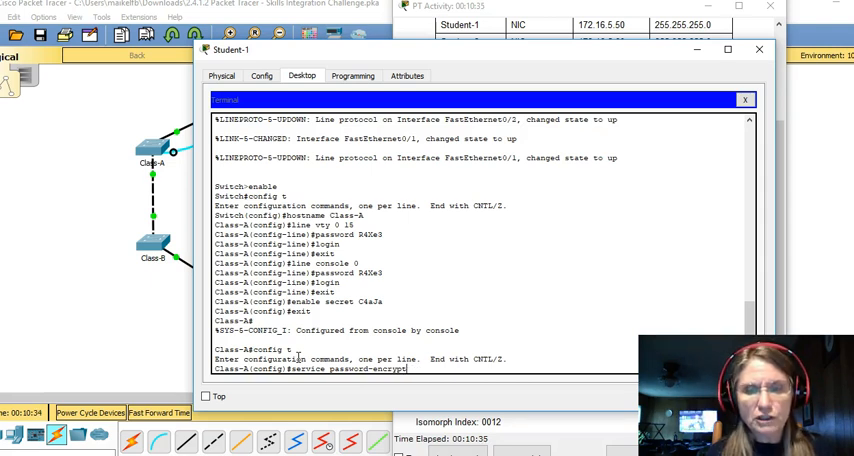
type("ion")
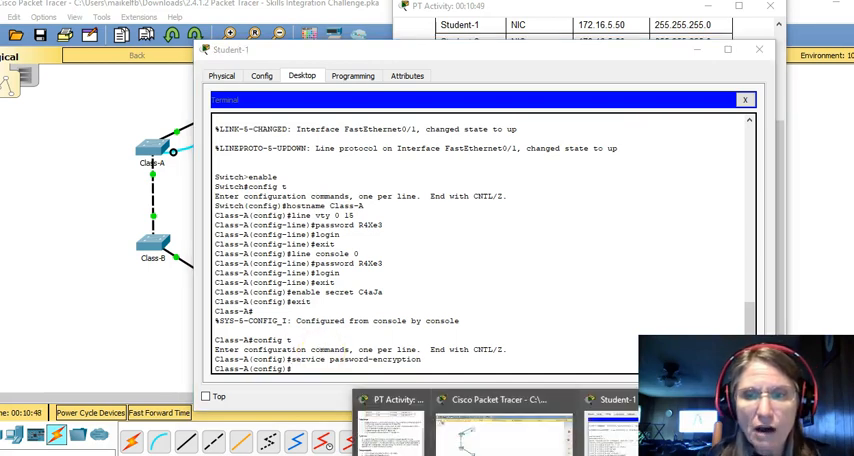
left_click(392, 404)
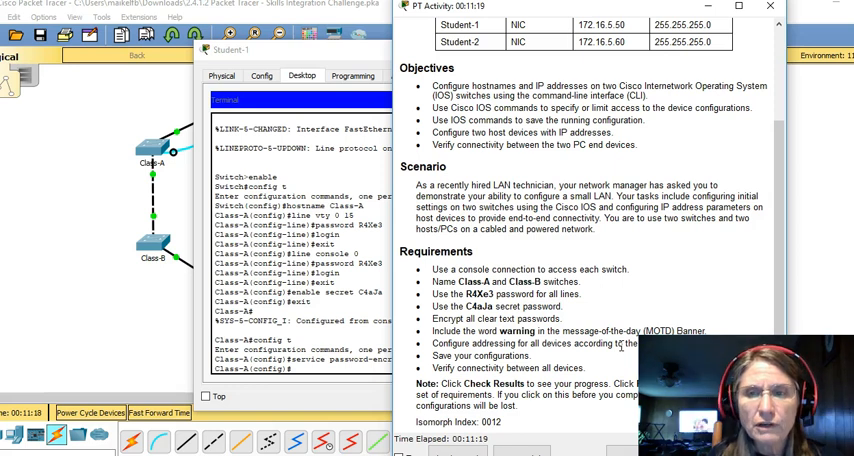
scroll("up", 3)
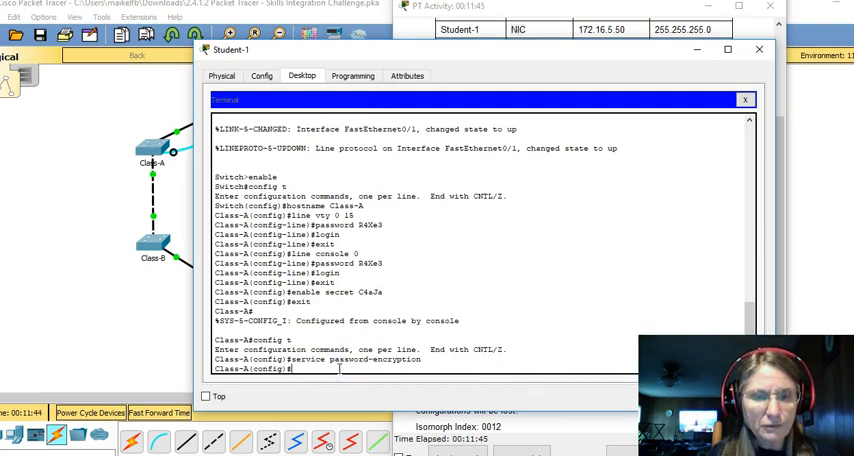
Set banner motd to 'warning' on Class-A.
type("banner")
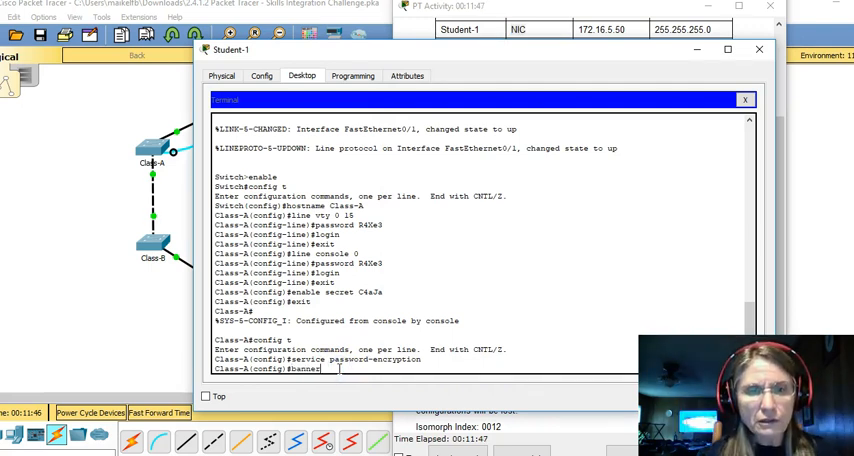
type("motd ^")
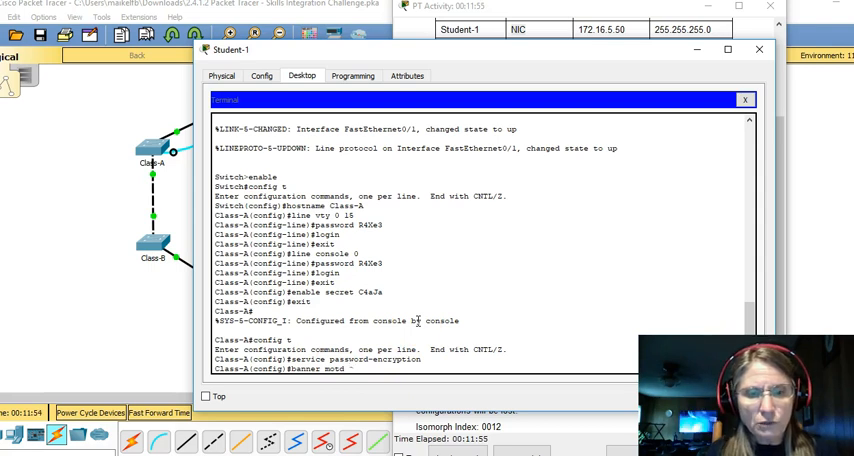
type("warn")
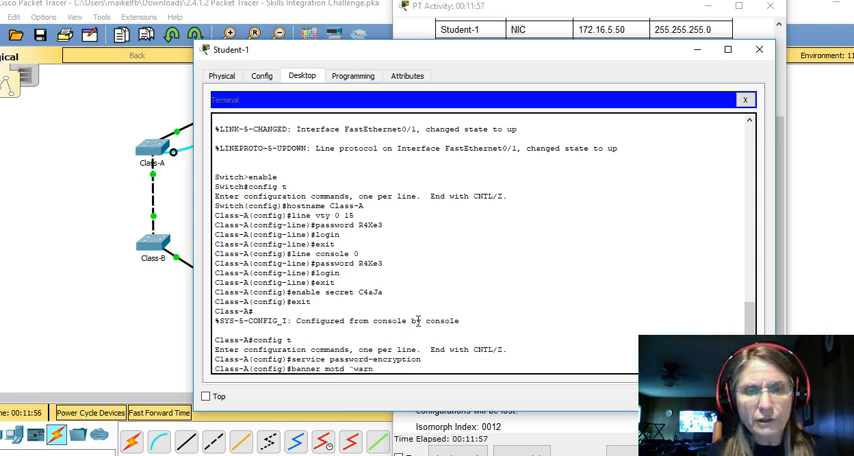
type("ing\"")
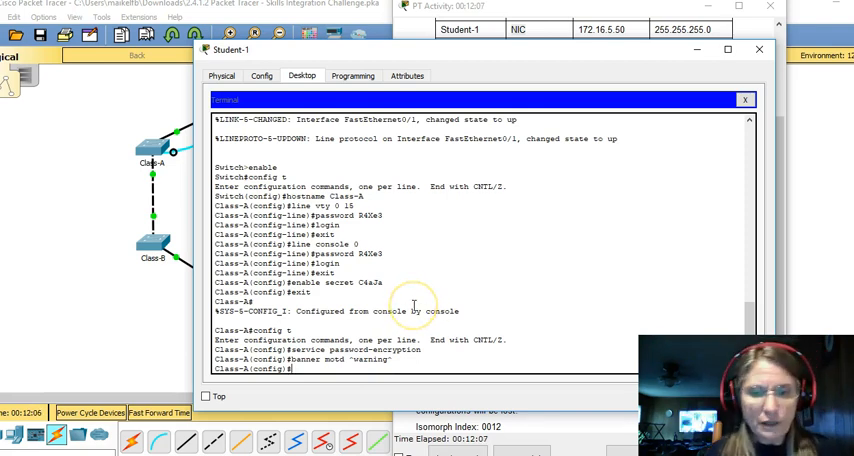
Assign interface vlan 1 the address 172.16.5.35 255.255.255.0.
type("interface vlan 1")
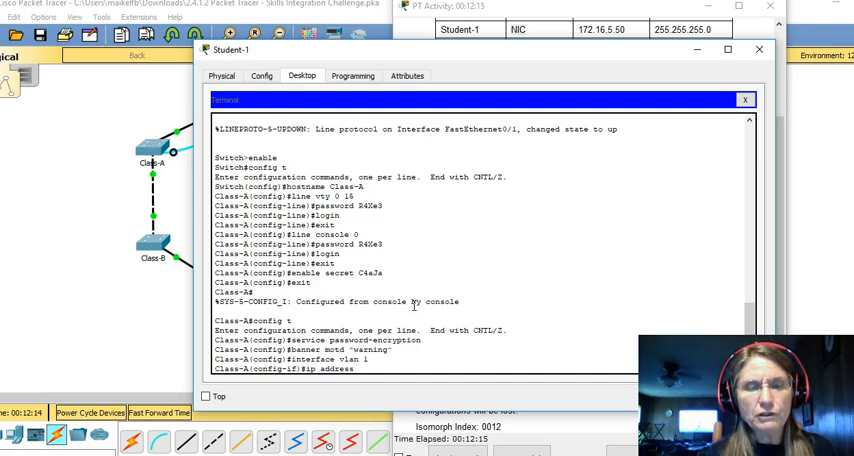
mouse_move(480, 240)
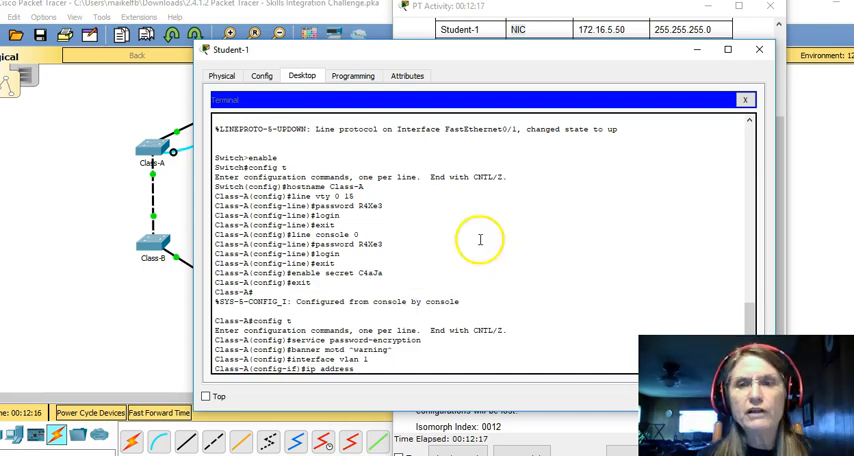
mouse_move(640, 68)
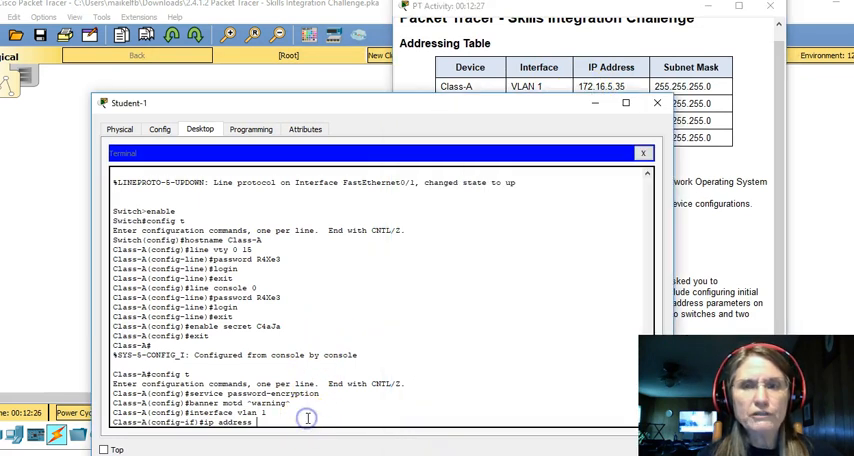
type("172.16.5.")
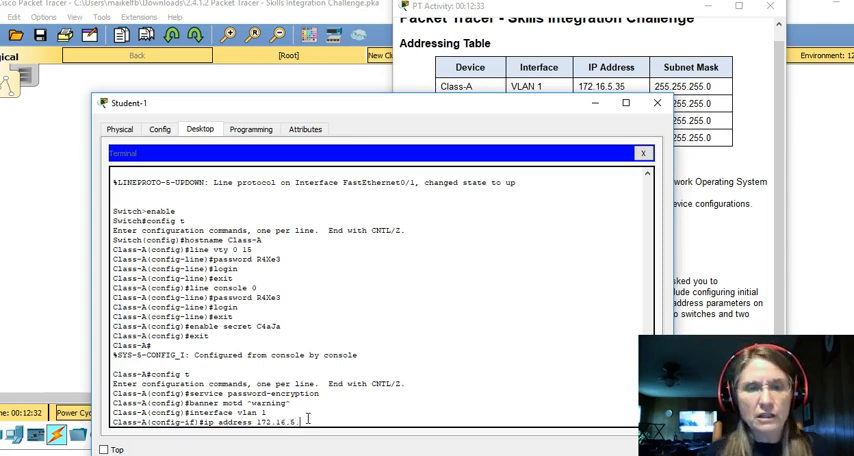
type("35 255.255.255")
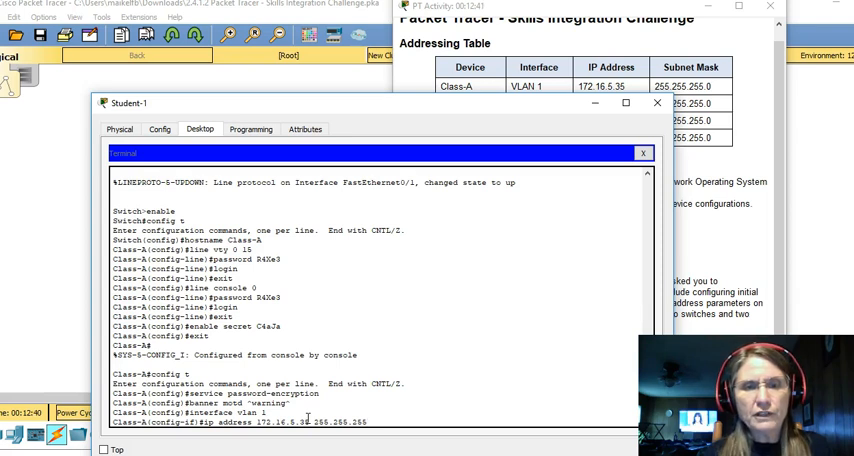
type("0")
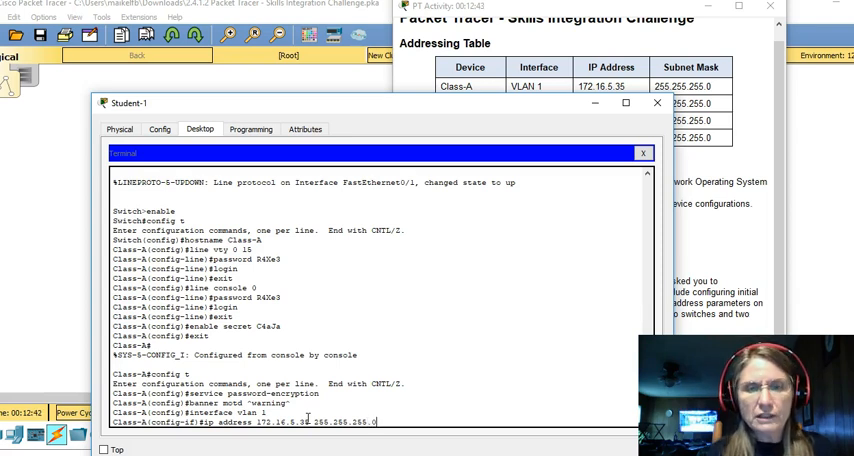
key("enter")
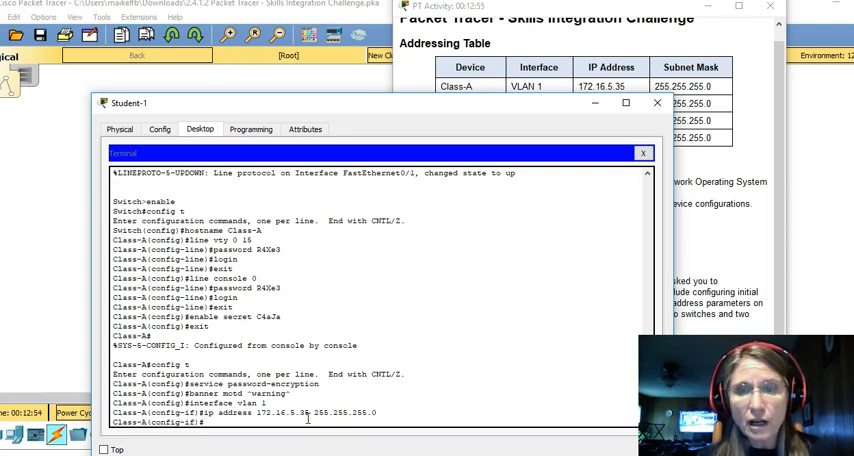
Bring VLAN 1 up with no shutdown.
type("no s")
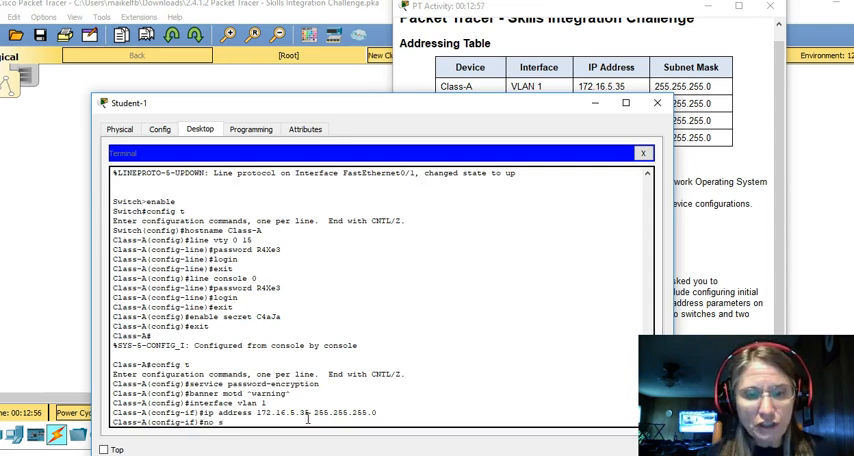
type("hutdown")
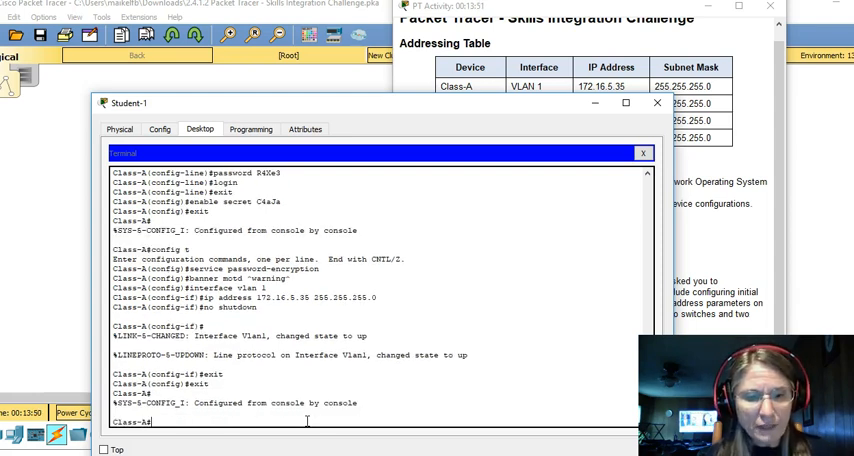
Save Class-A's running config to startup-config and close Student 1's terminal window.
type("copy")
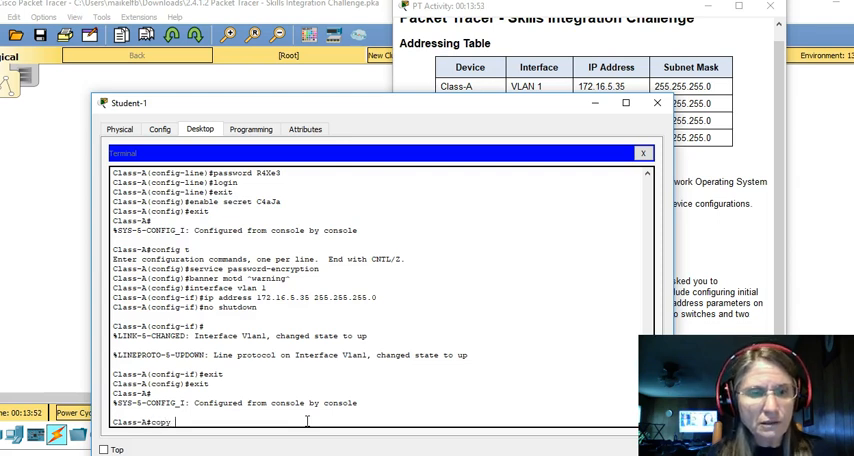
type("runn")
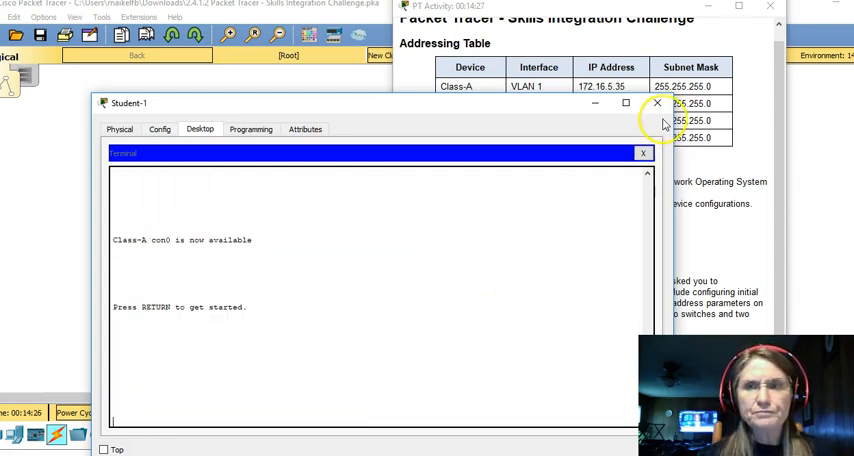
left_click(656, 104)
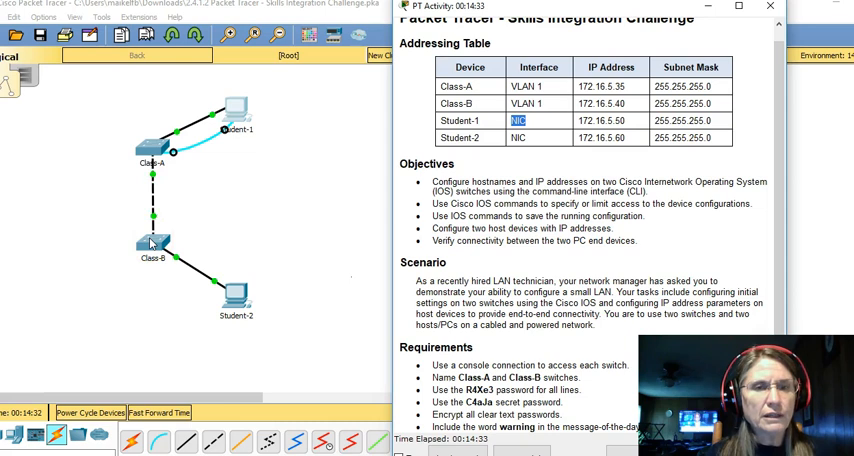
mouse_move(200, 188)
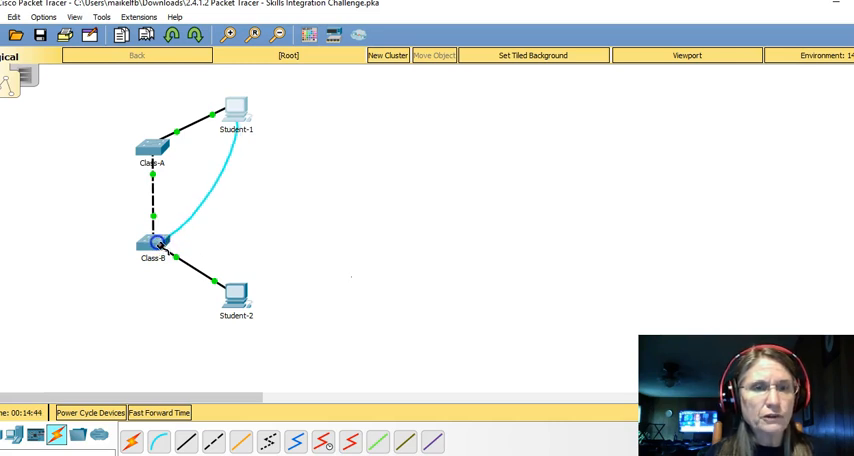
Run a console cable from Student 1 to the Console port on Class-B.
left_click(156, 244)
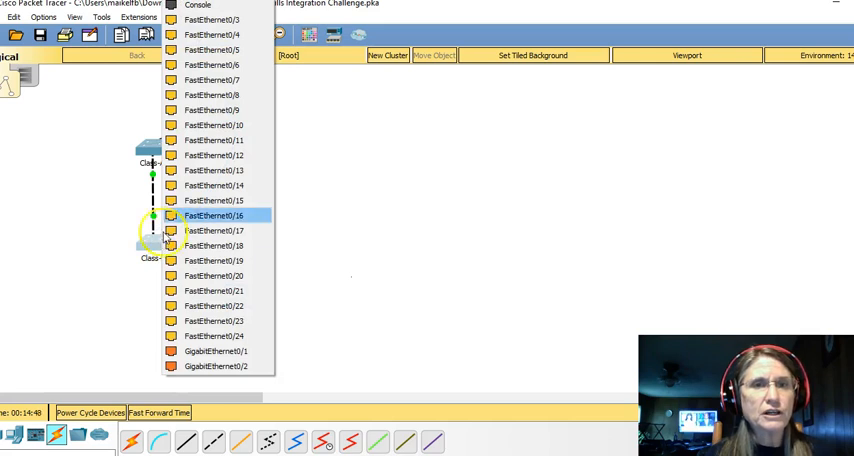
mouse_move(204, 8)
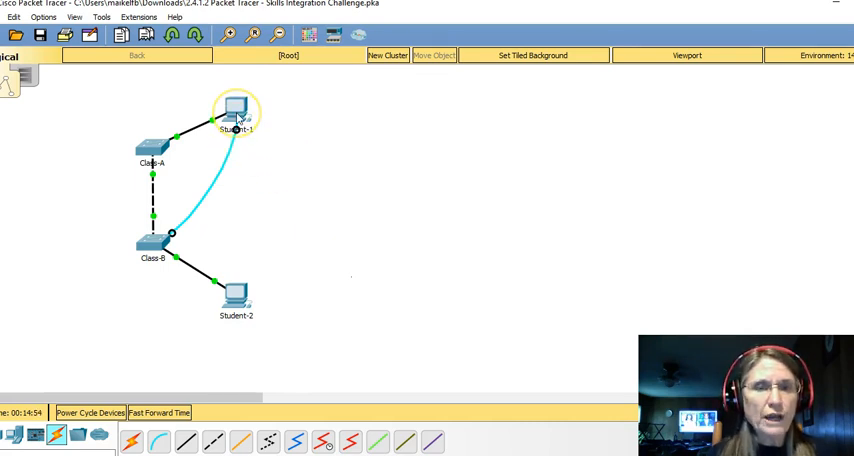
Start Student 1's terminal console session to the second switch.
double_click(236, 110)
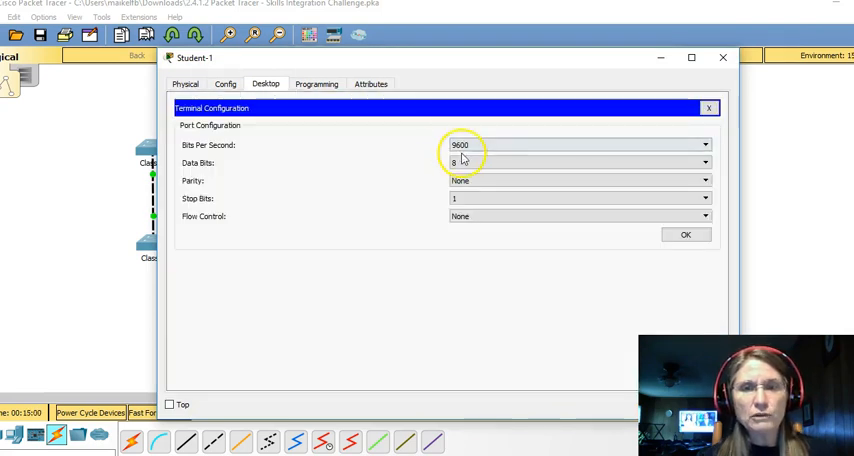
left_click(686, 234)
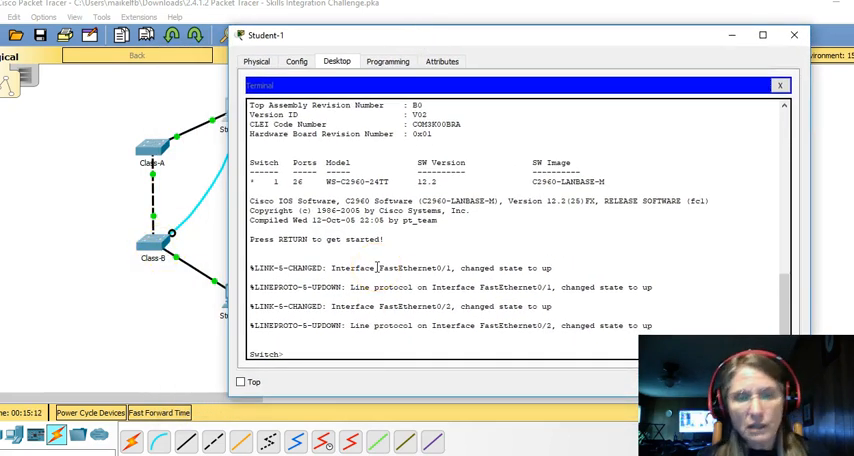
Enter global configuration mode and set the switch hostname to Class-B.
type("enable")
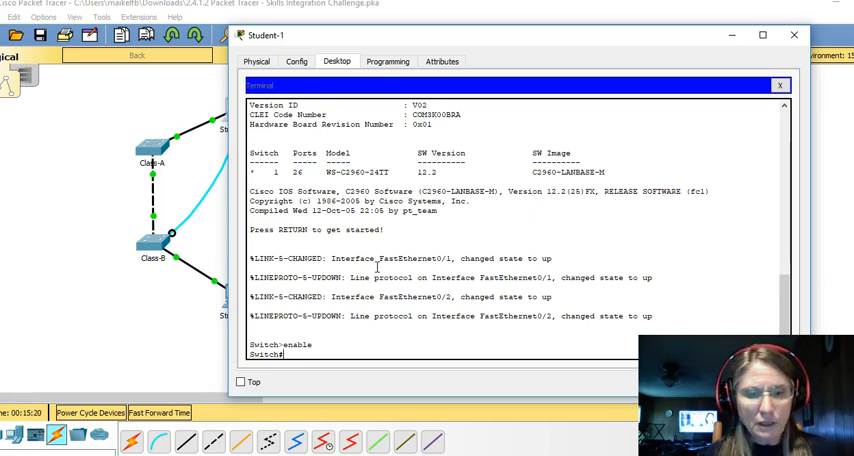
type("config t")
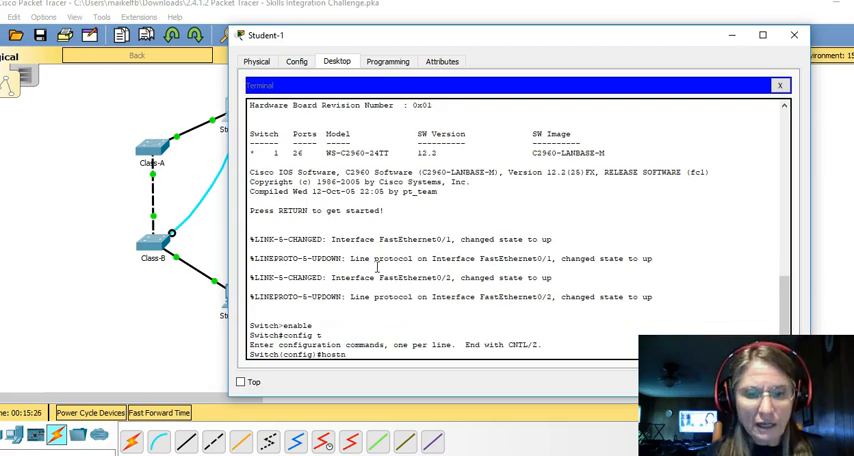
type("ame")
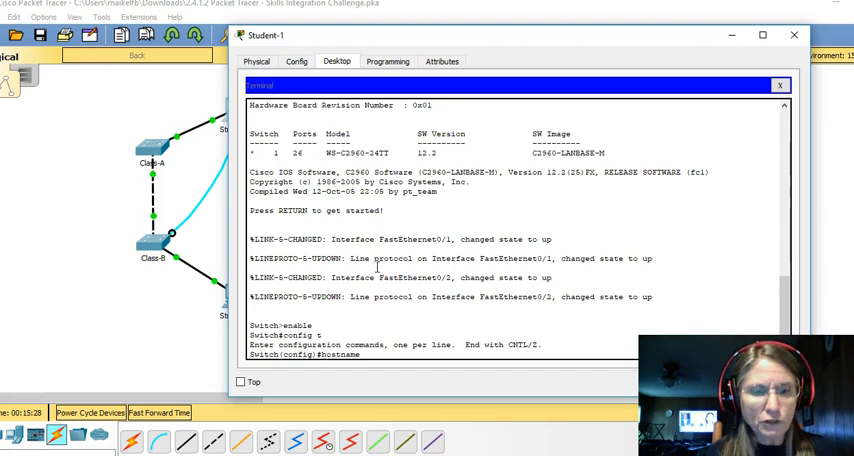
type("Class-B")
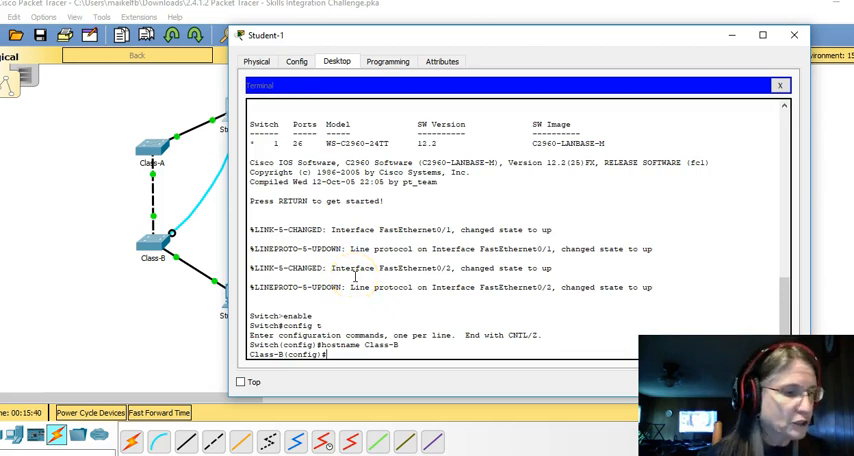
Set a password with login required on Class-B's vty 0 15 lines.
type("l")
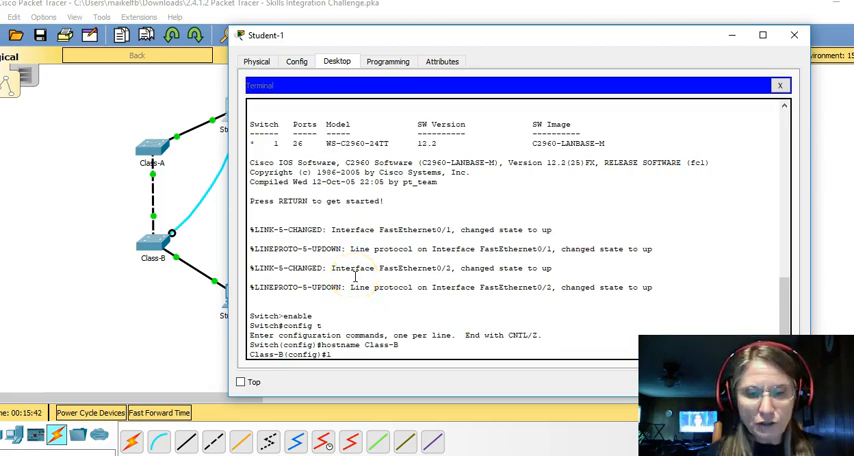
type("line vty")
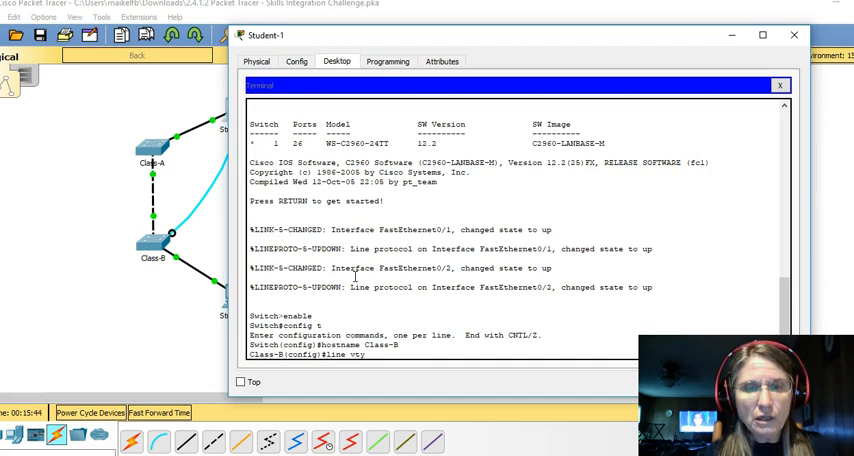
type("0 15")
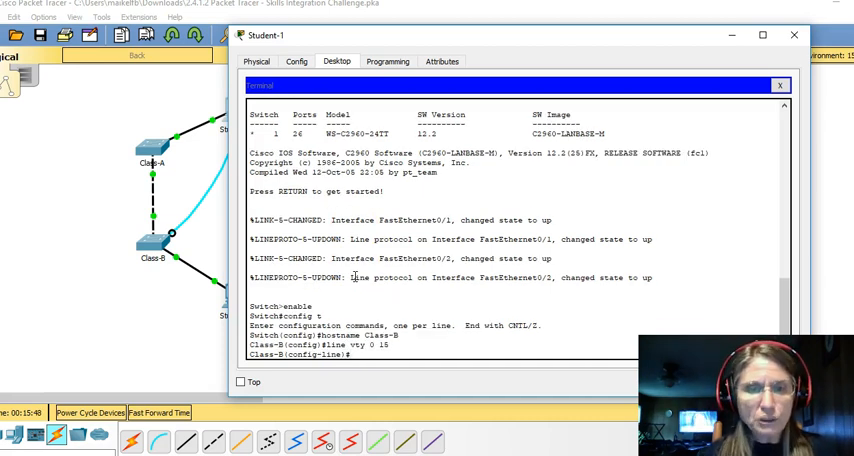
type("password")
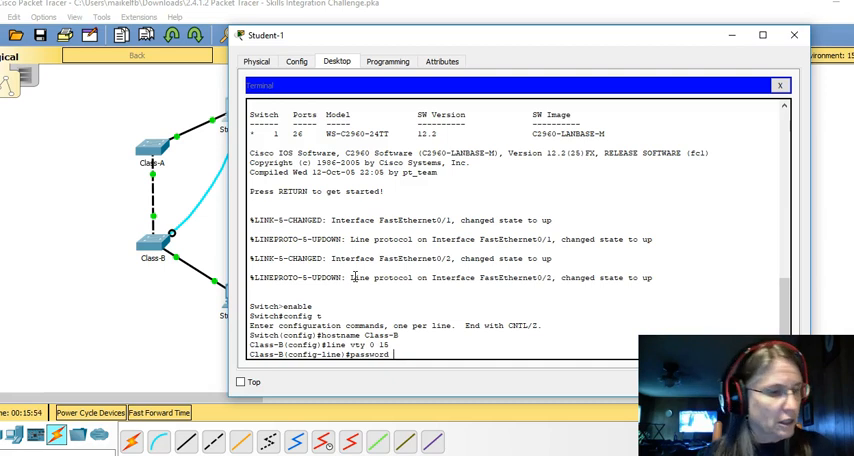
type("R4")
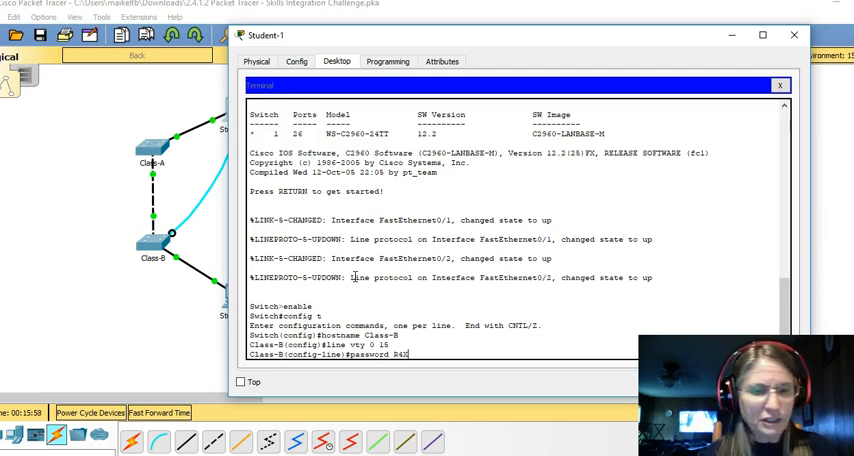
type("Xe3")
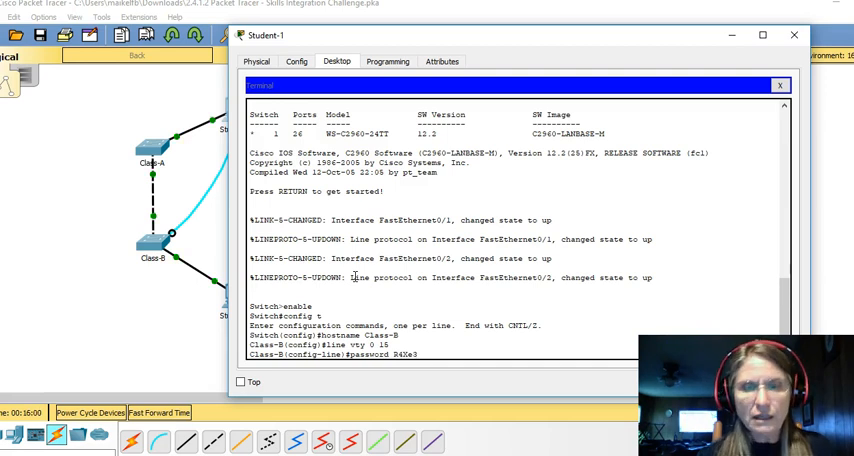
type("login")
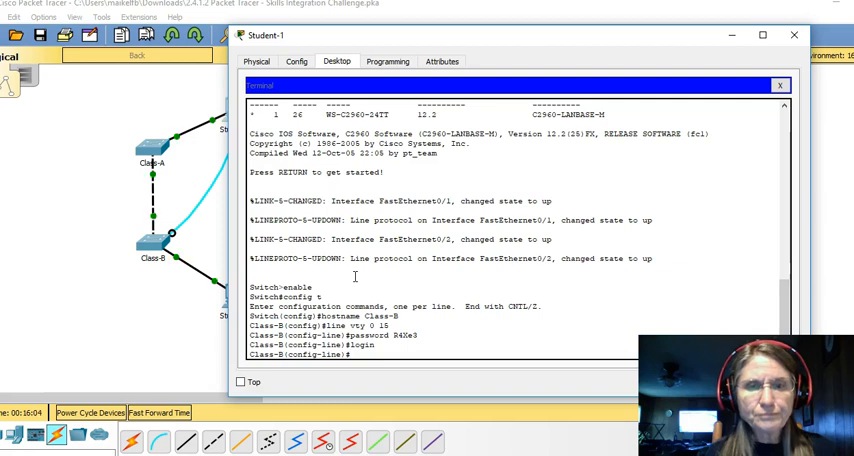
type("exit")
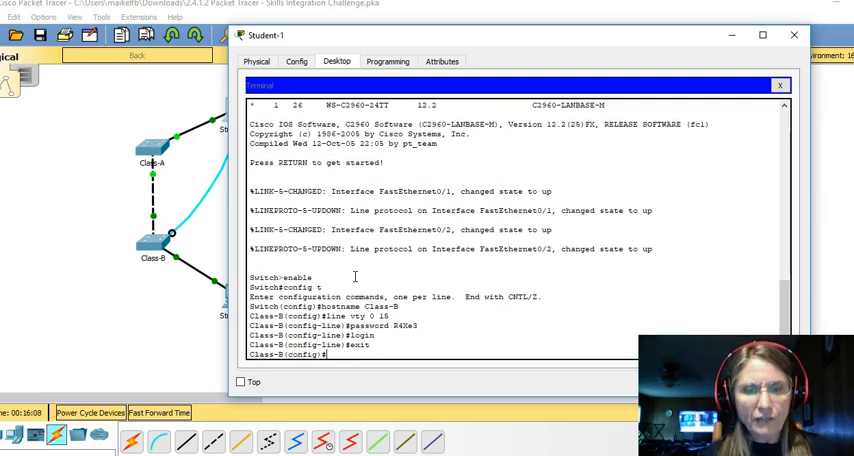
Set a password with login required on Class-B's console line 0.
type("line console 0")
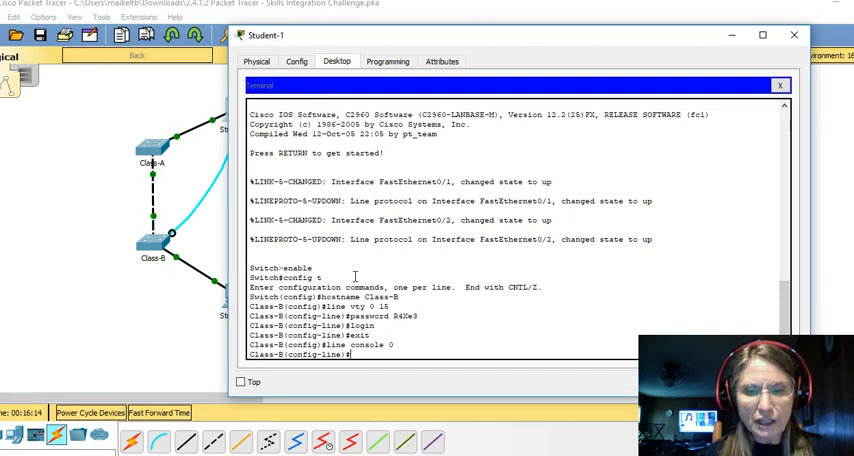
type("password")
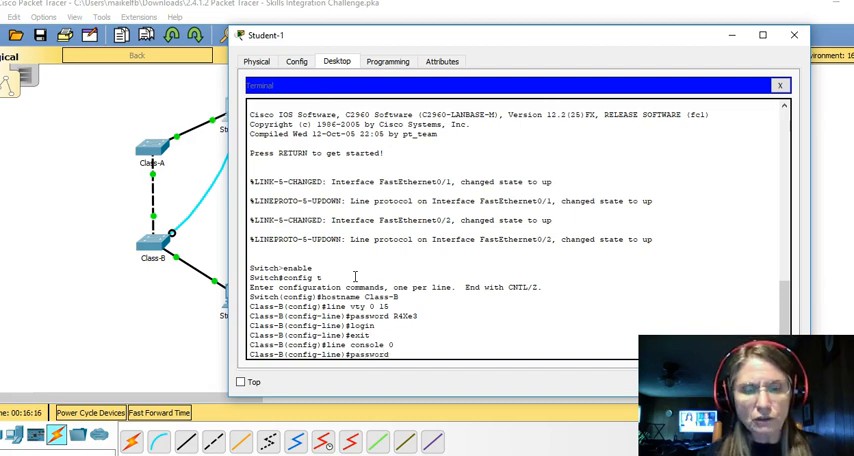
type("R4Xe3")
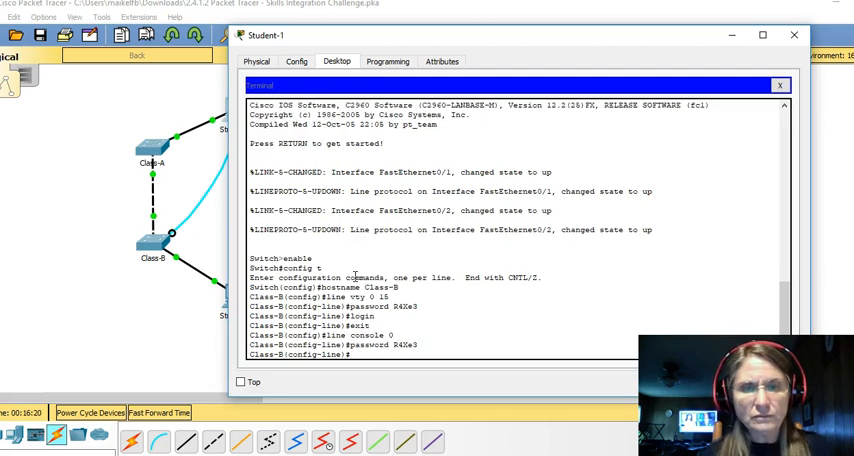
type("login")
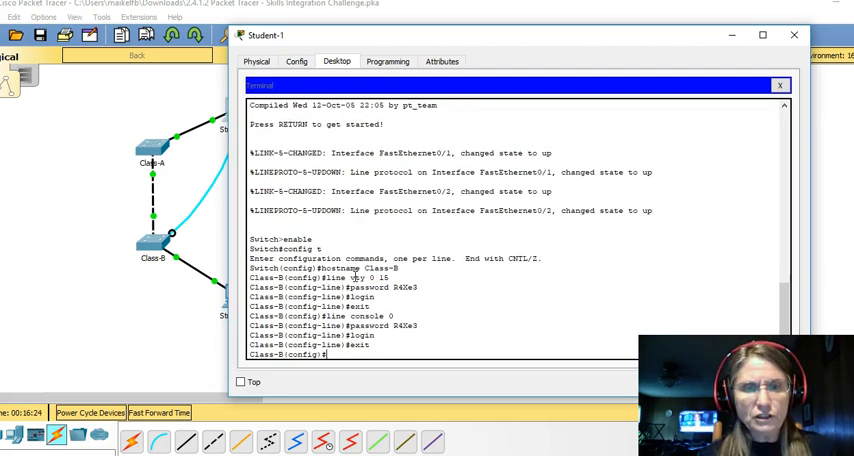
Set Class-B's enable secret and enter service password-encryption.
type("enable s")
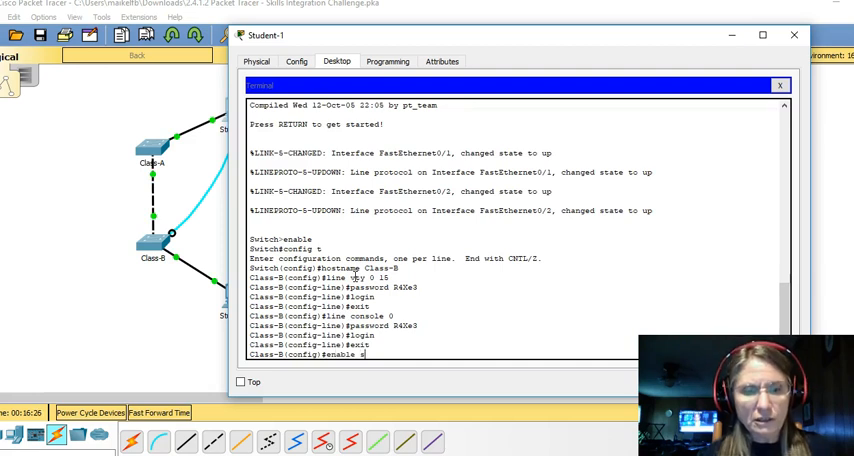
type("ecret")
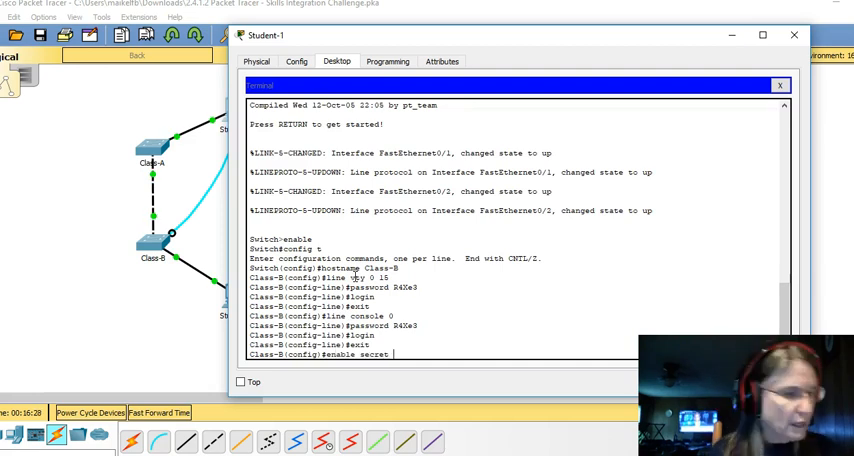
type("C4")
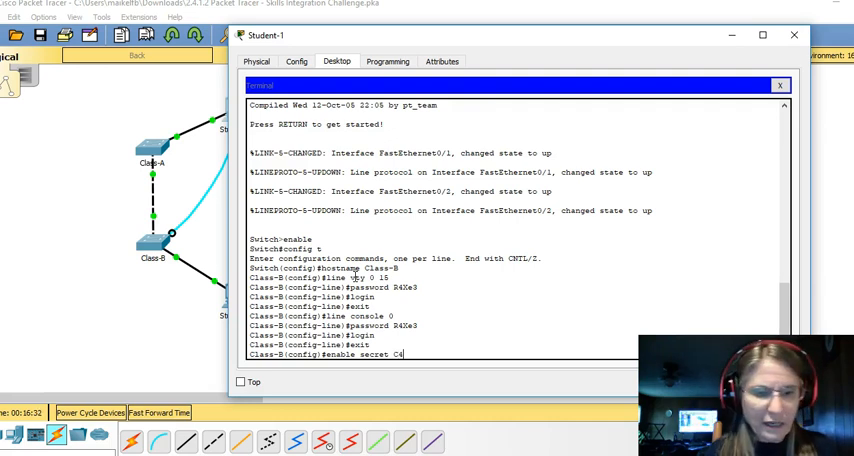
type("aJa")
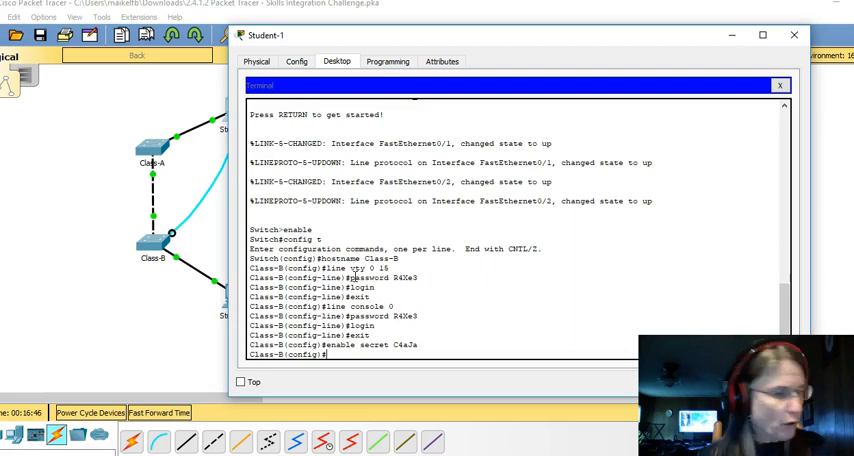
type("service pa")
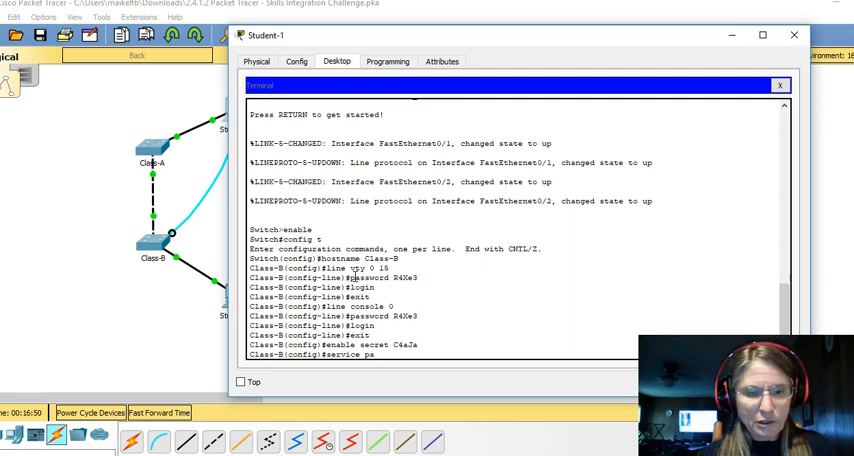
type("ss")
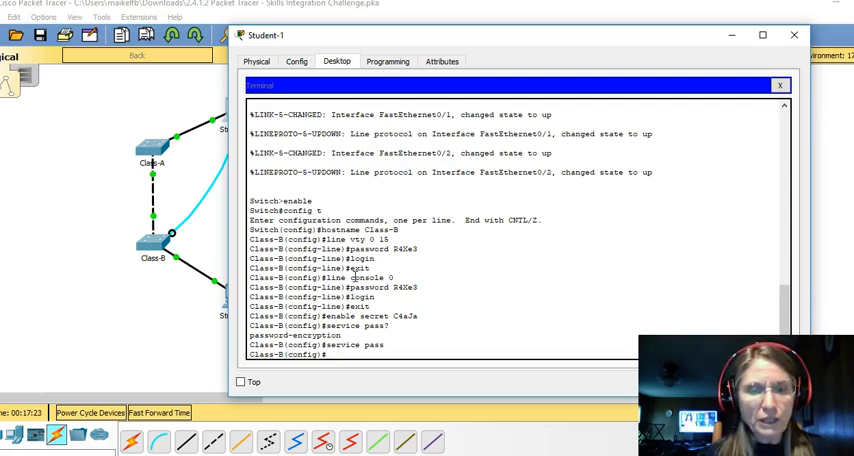
Add a 'warning' motd banner on Class-B and enter interface vlan 1.
type("banner")
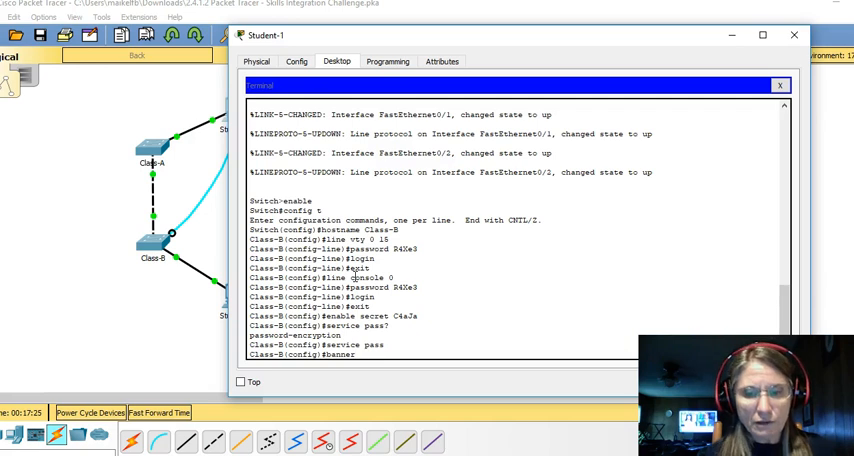
type("motd")
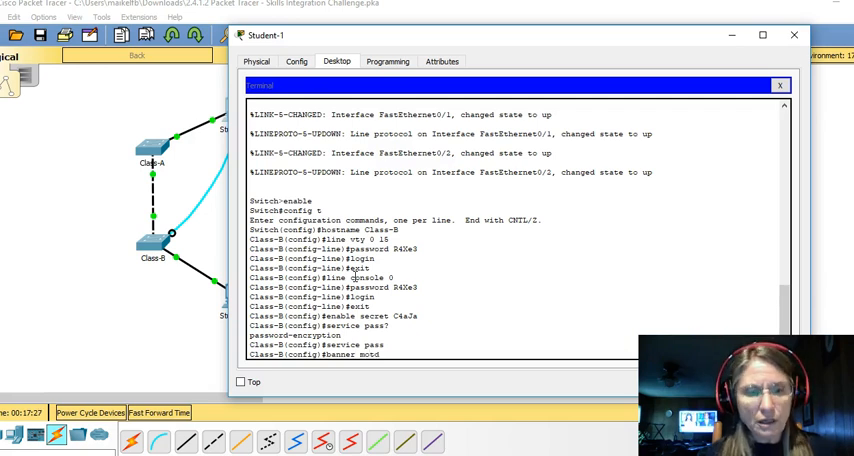
type("w")
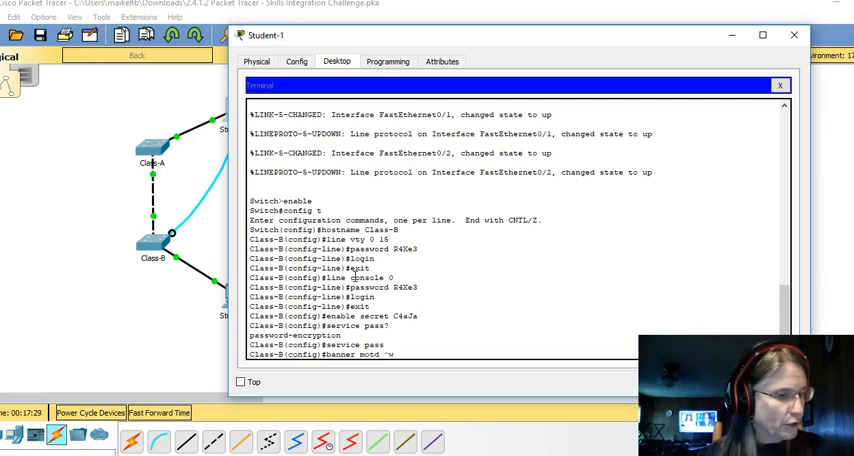
type("warning^")
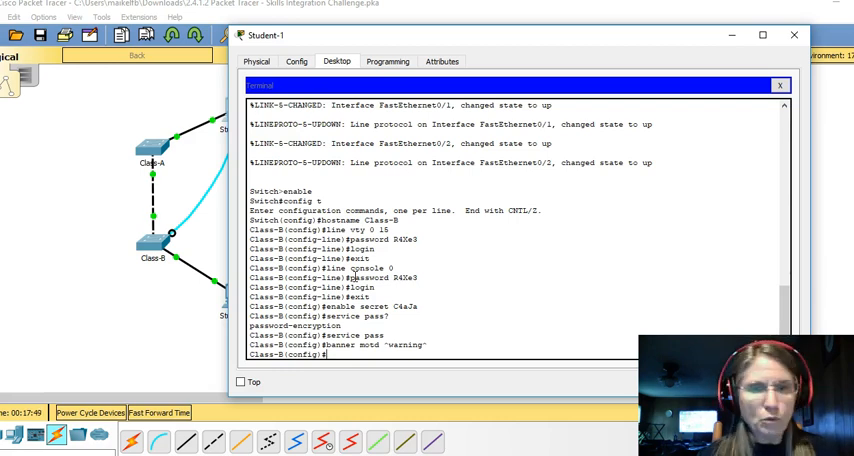
type("interface vlan 1")
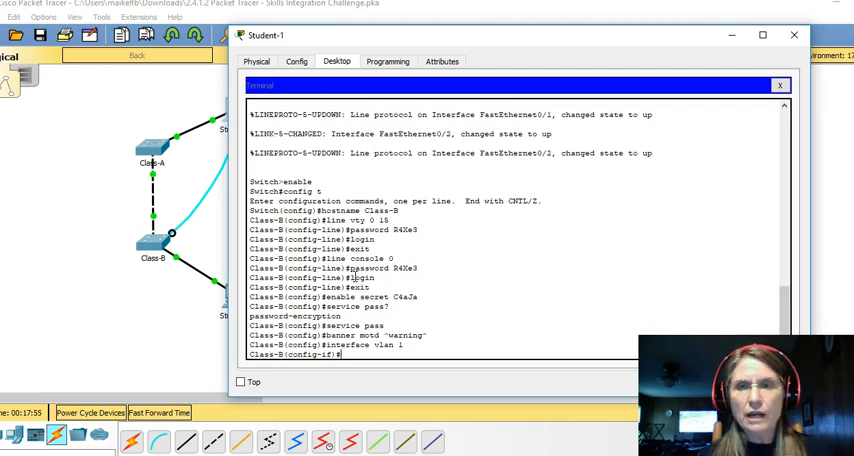
mouse_move(572, 42)
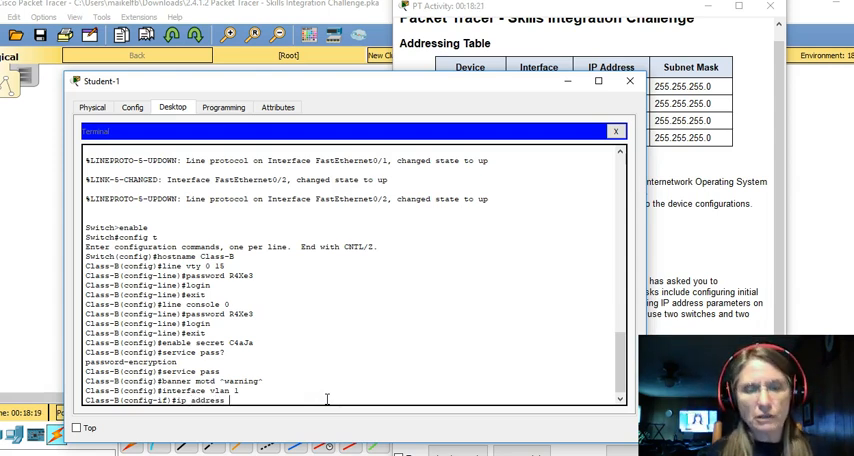
Assign VLAN 1 the address 172.16.5.40 255.255.255.0 and bring it up with no shutdown.
type("172.16.5.")
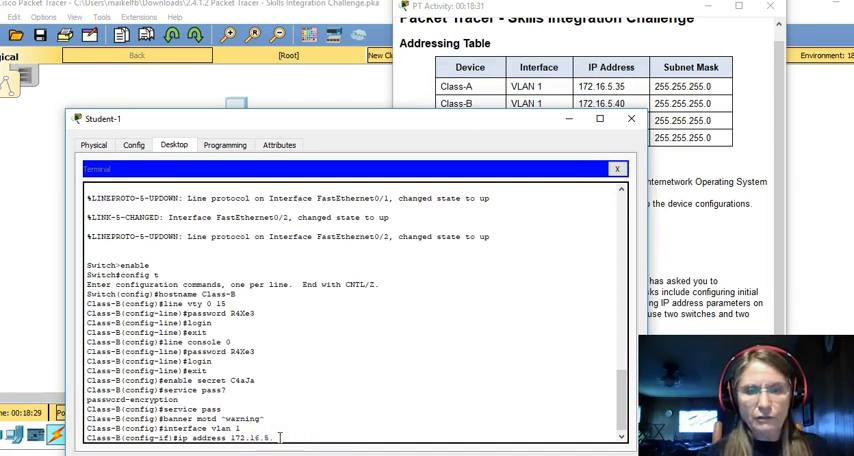
type("40")
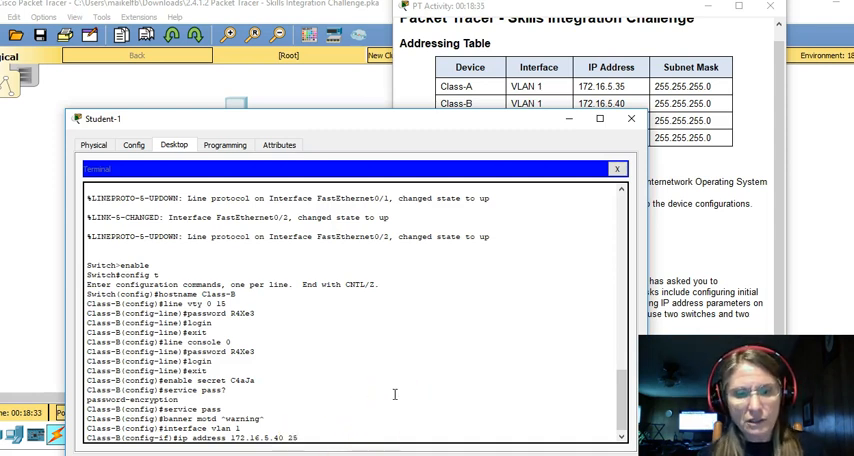
type("255.255.255.0")
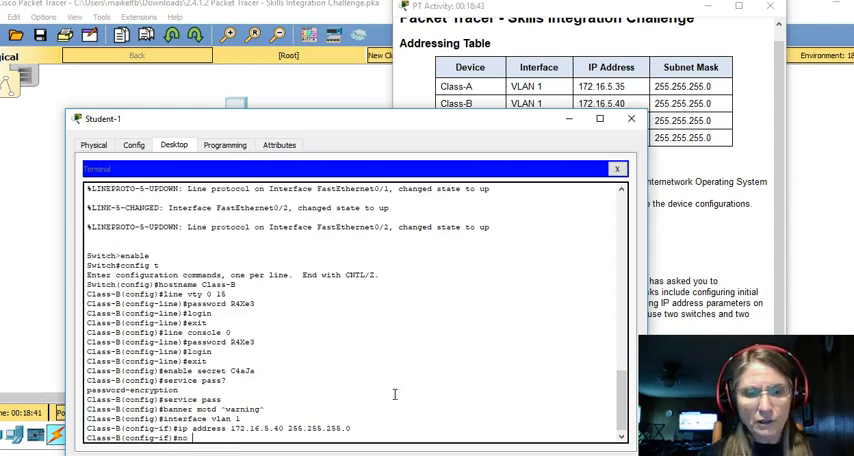
type("shutdown")
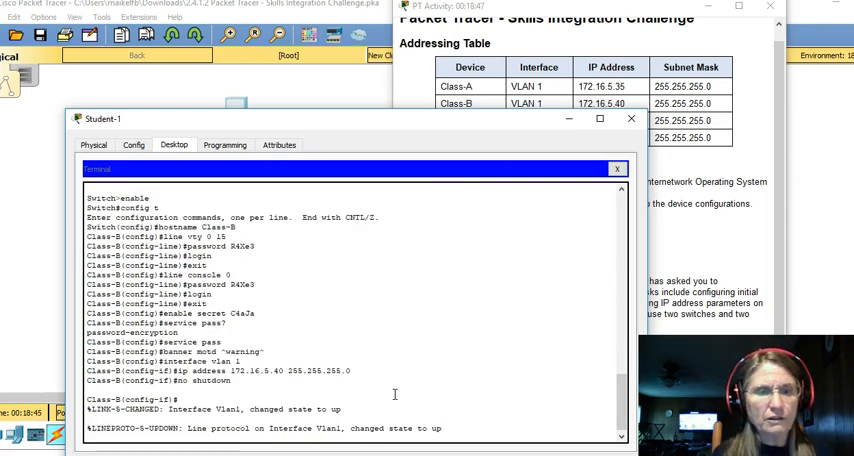
key("Return")
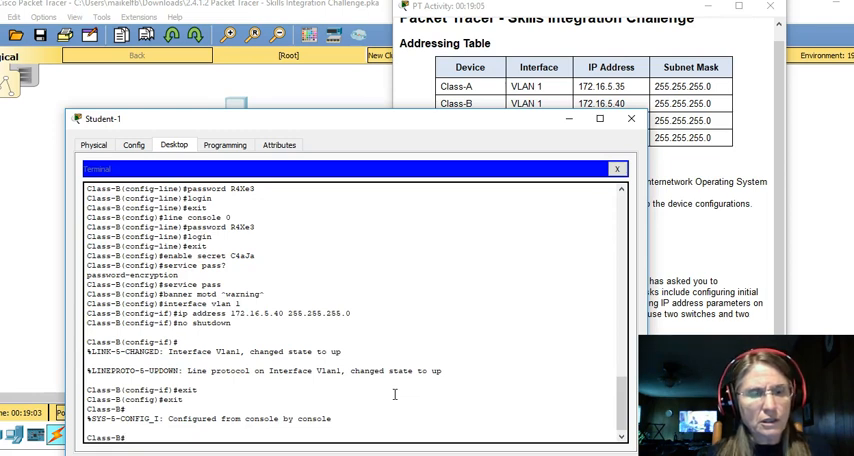
Save Class-B's running config to startup with copy run start and exit the session.
type("cc")
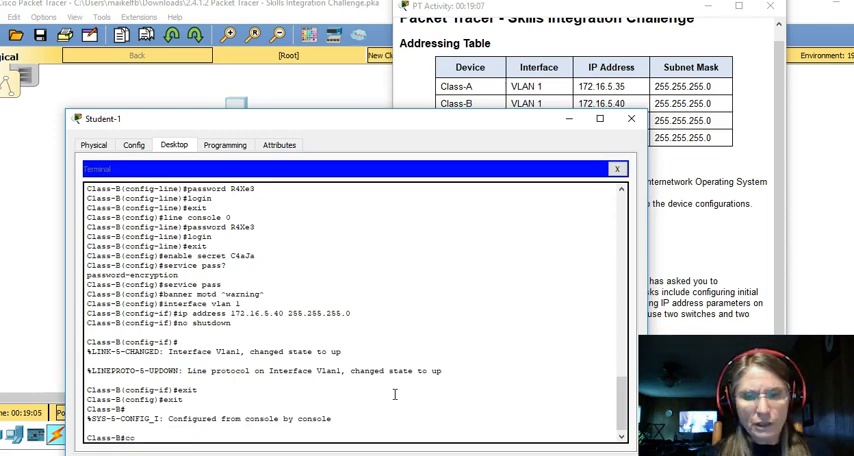
type("copy run sta")
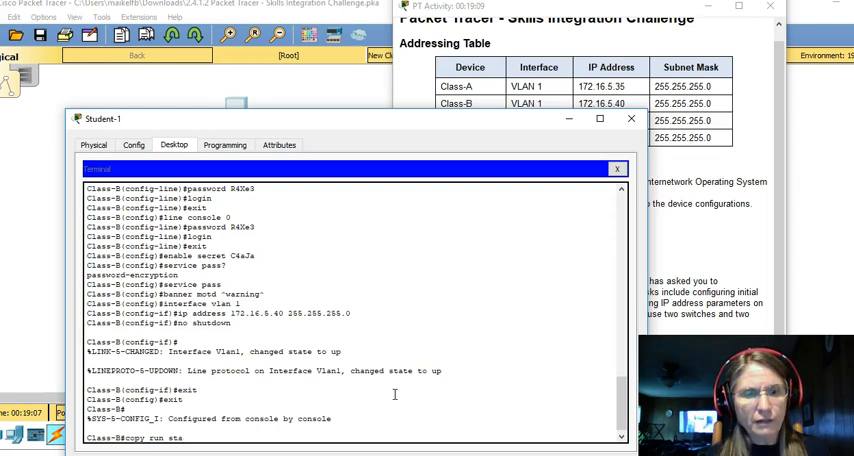
type("rt")
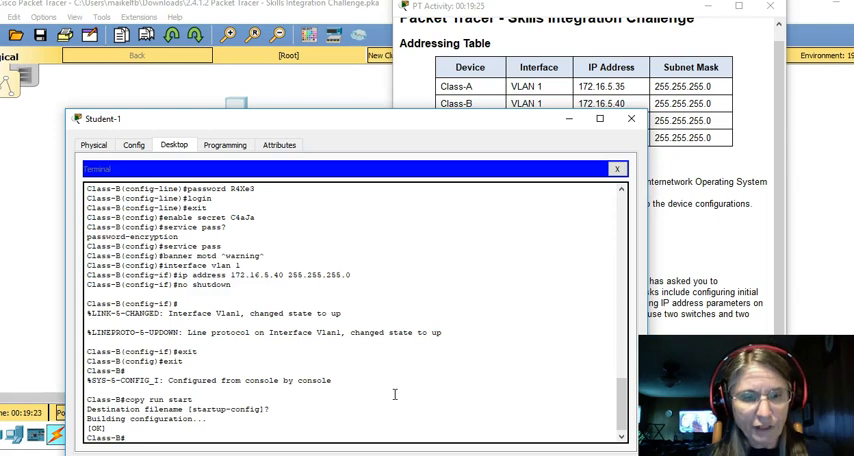
type("exit")
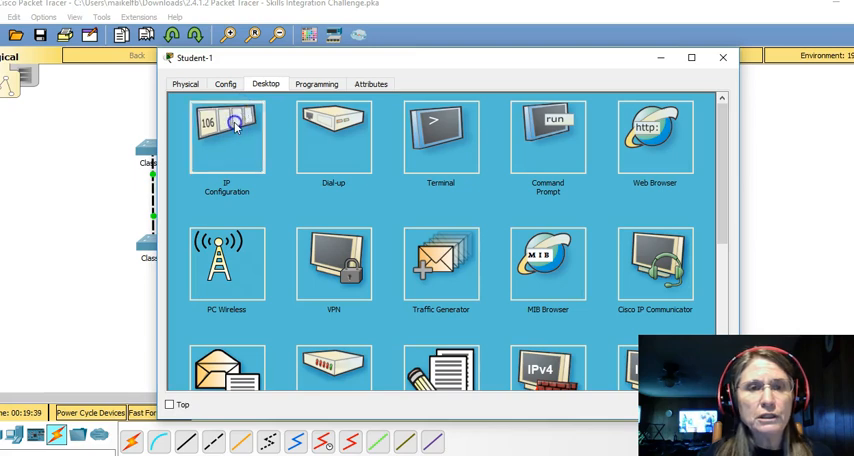
Begin Student-1's IP address in IP Configuration and dismiss the invalid IP error.
left_click(226, 136)
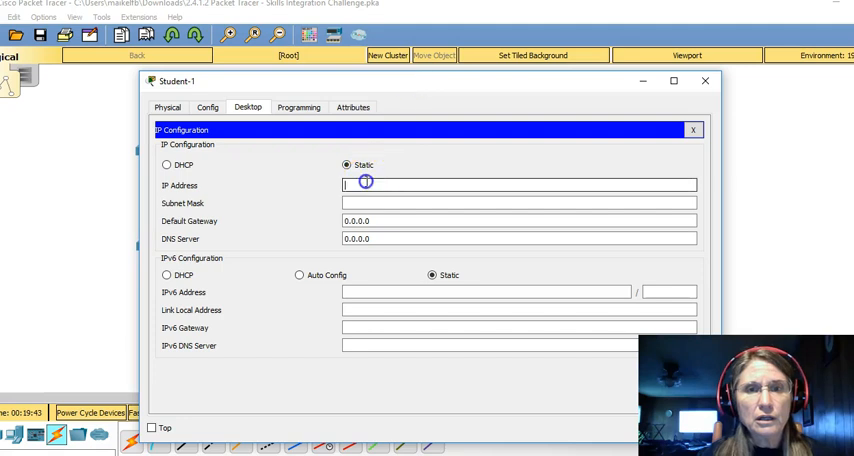
type("17")
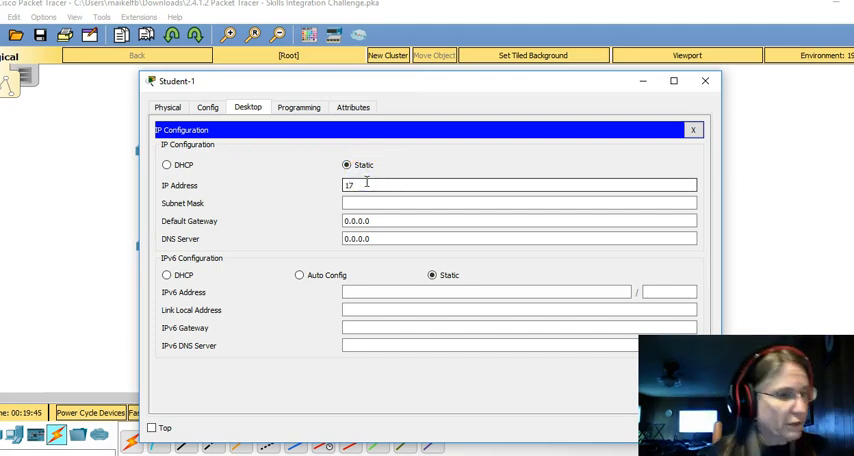
type("2.")
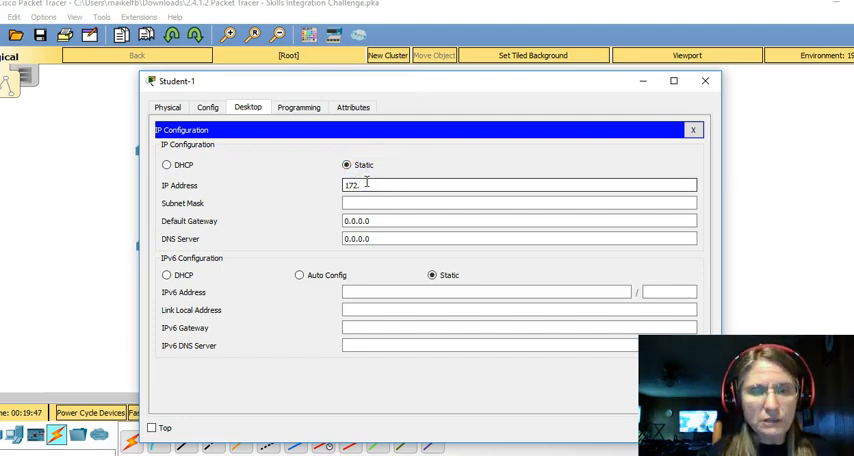
type("16.")
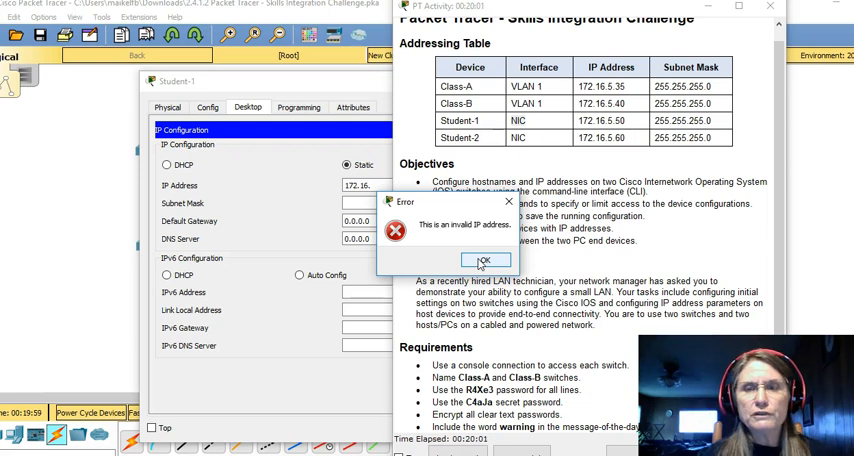
left_click(484, 260)
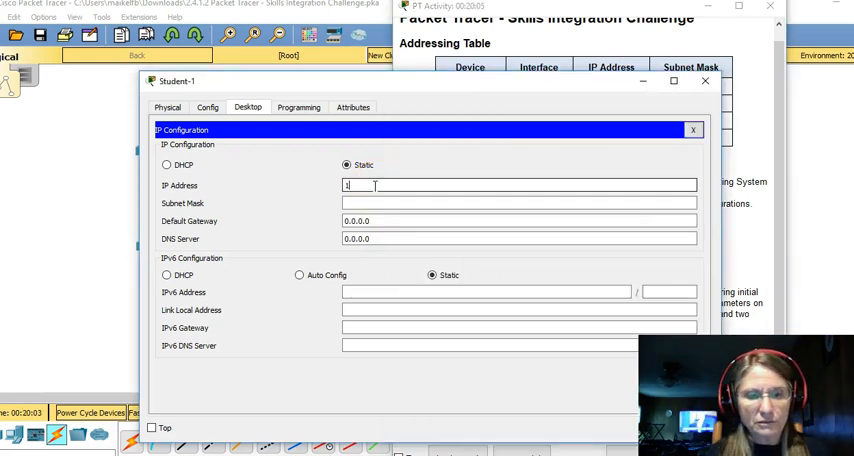
Give Student-1 IP 172.16.5.50 with subnet mask 255.255.255.0.
type("172.16.5.50")
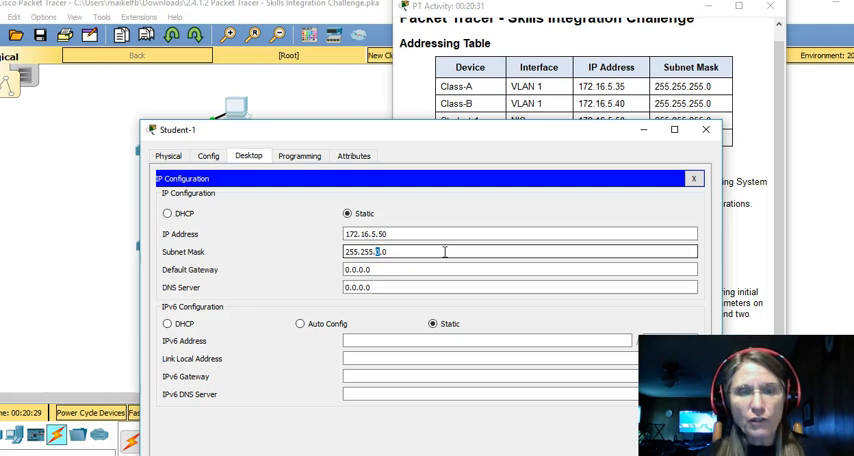
type("255.255.255.0")
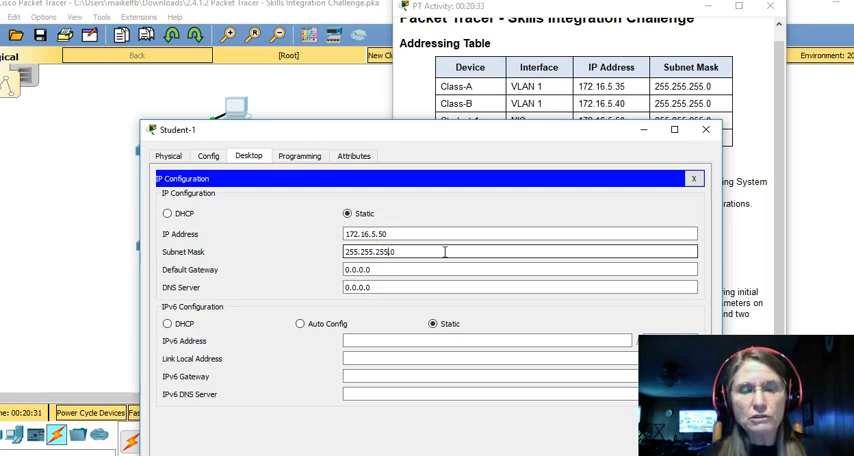
triple_click(520, 270)
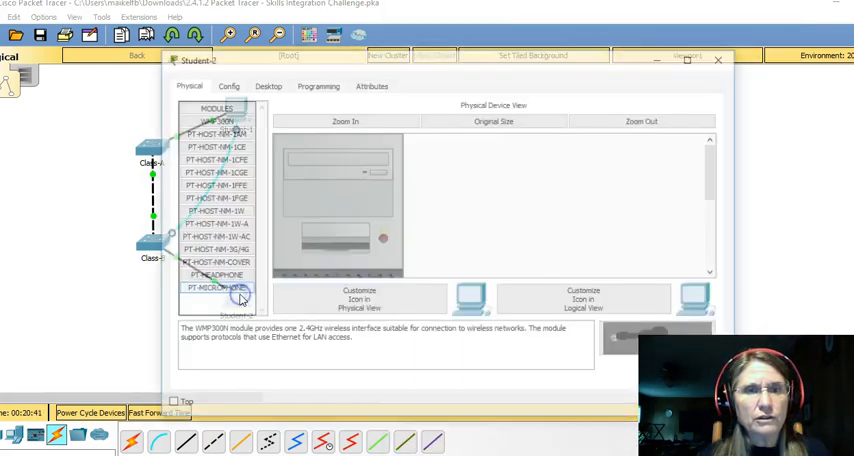
Give Student-2 IP 172.16.5.60 with default mask 255.255.255.0 and close its window.
left_click(264, 84)
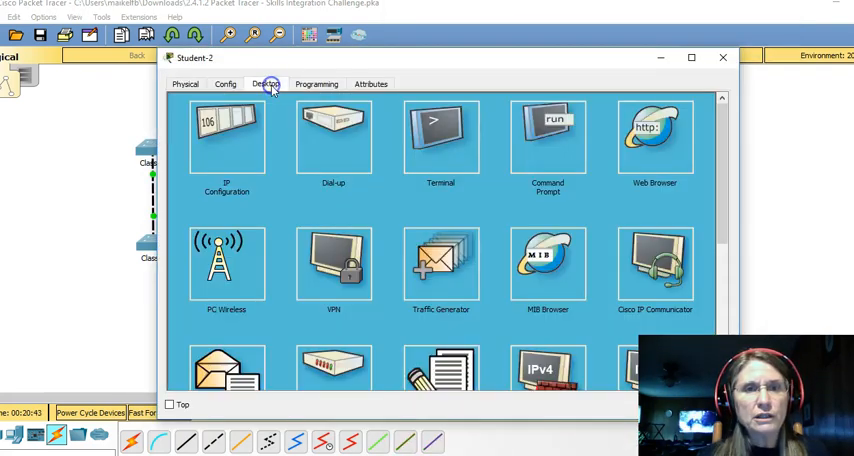
left_click(226, 140)
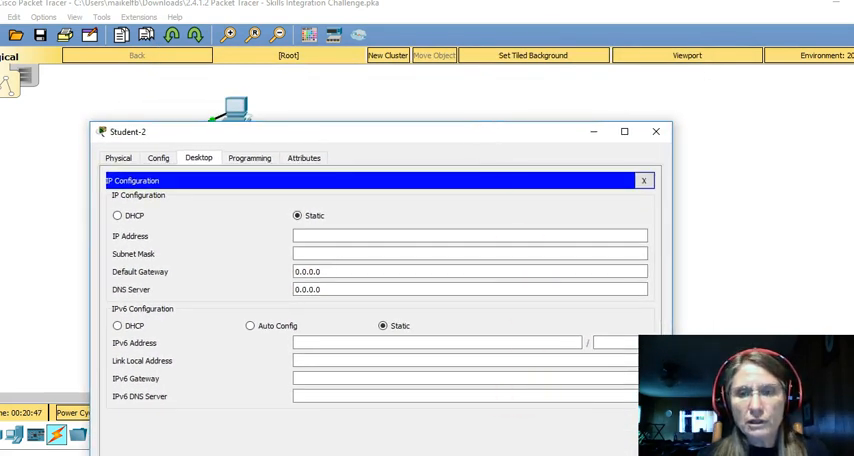
mouse_move(400, 430)
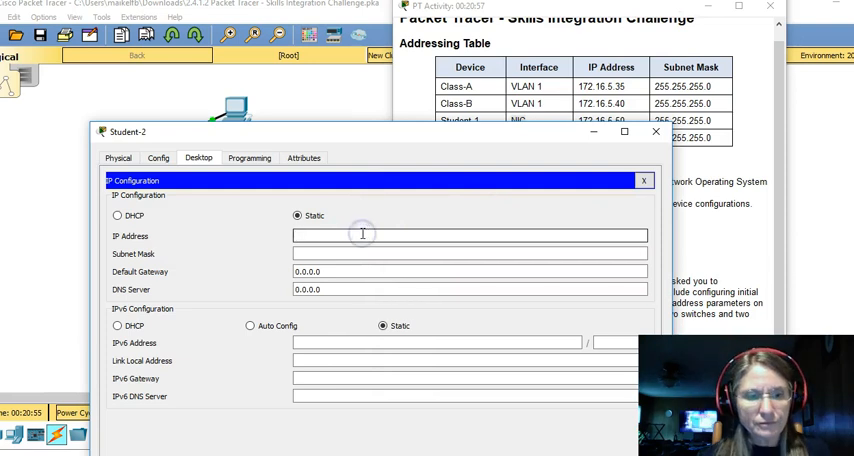
type("172.")
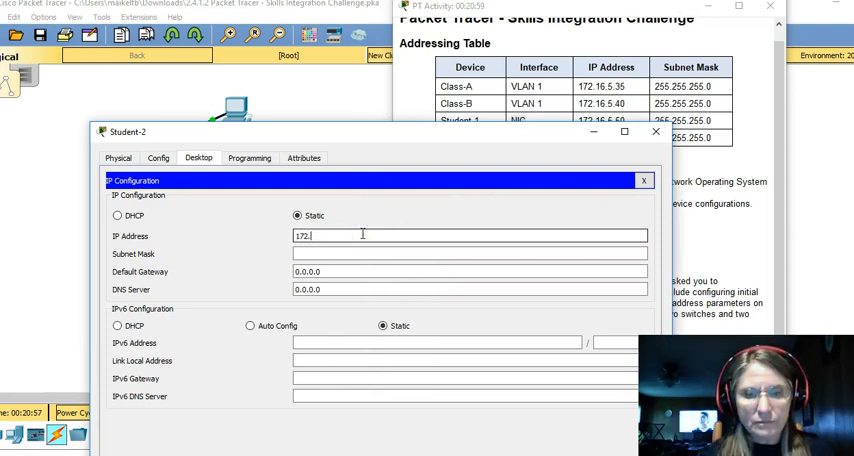
type("16.5.6")
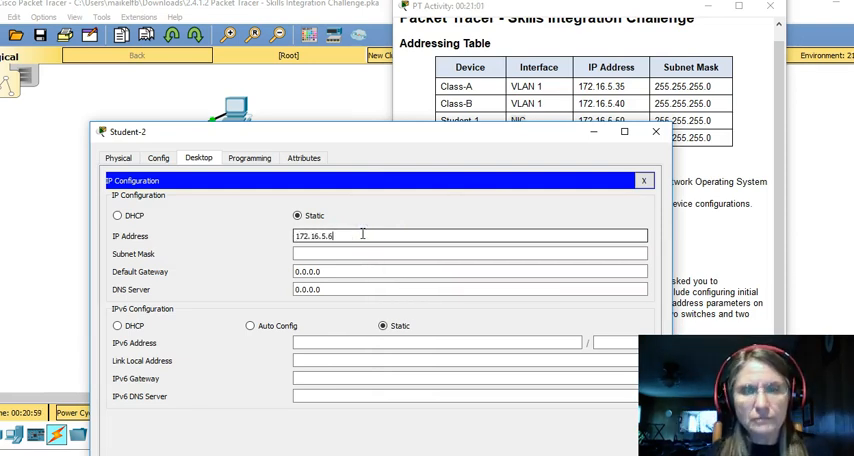
left_click(470, 252)
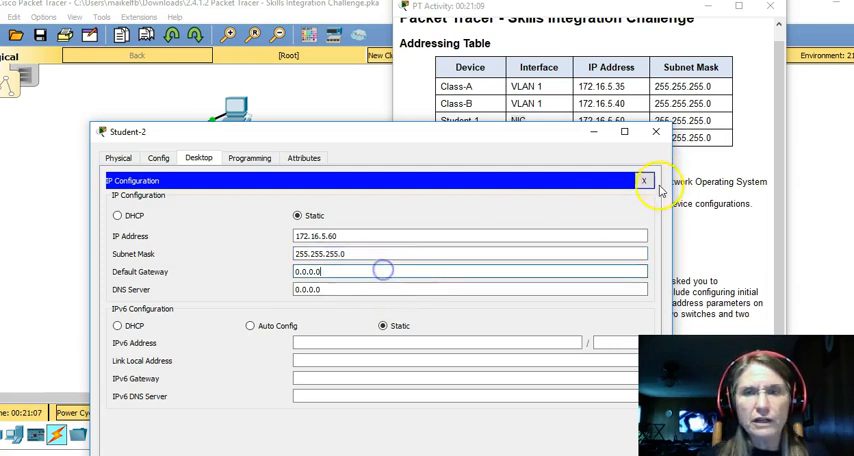
left_click(644, 180)
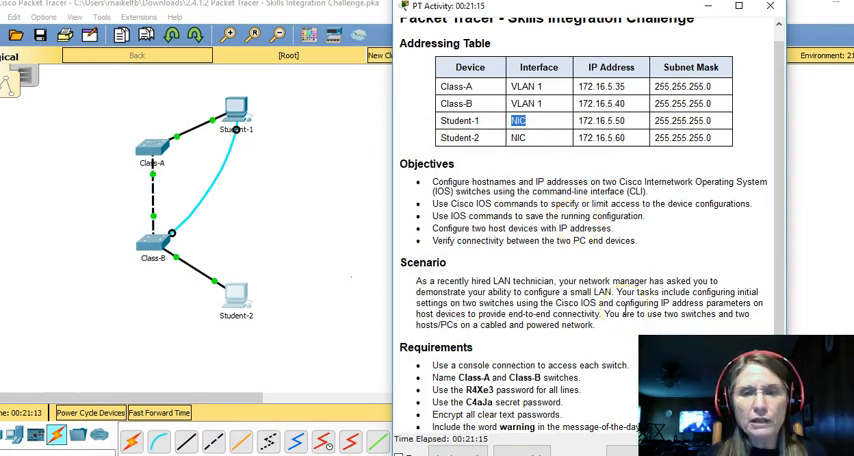
scroll("down", 3)
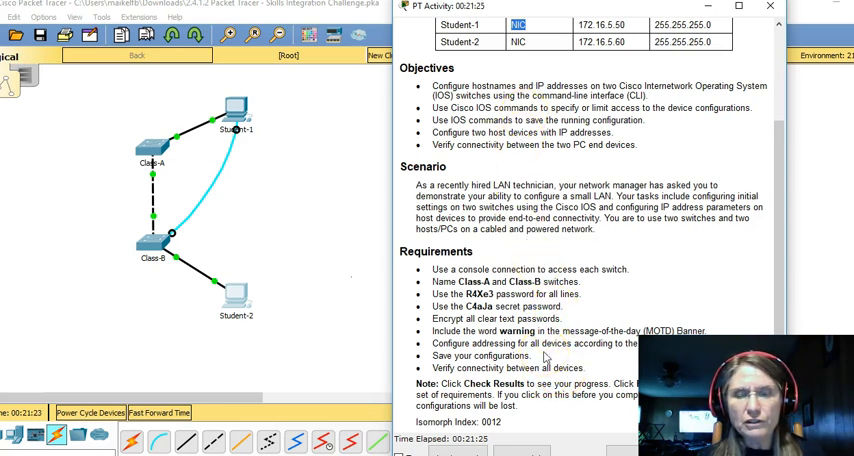
mouse_move(416, 376)
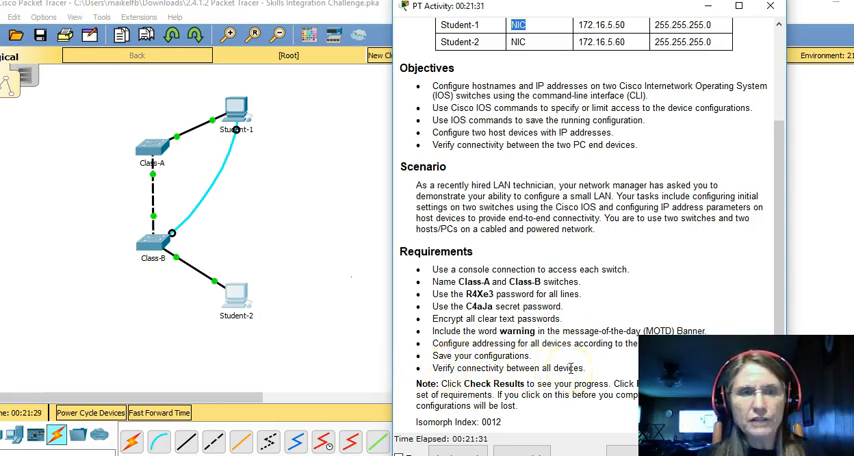
left_click(234, 116)
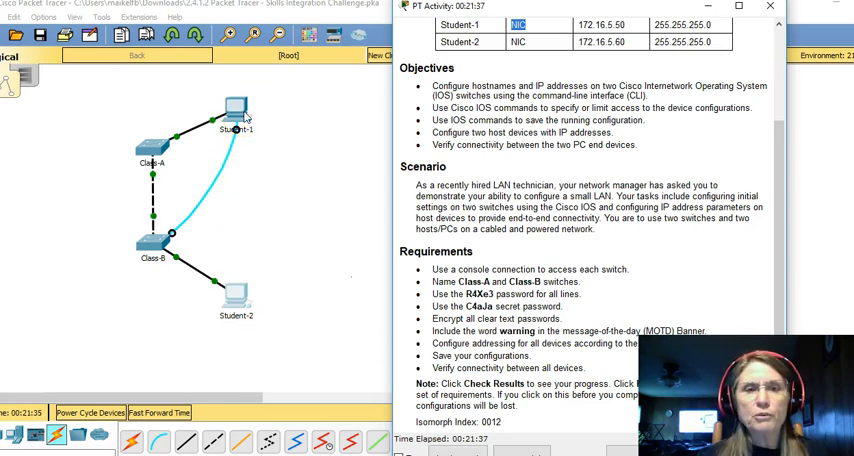
double_click(234, 116)
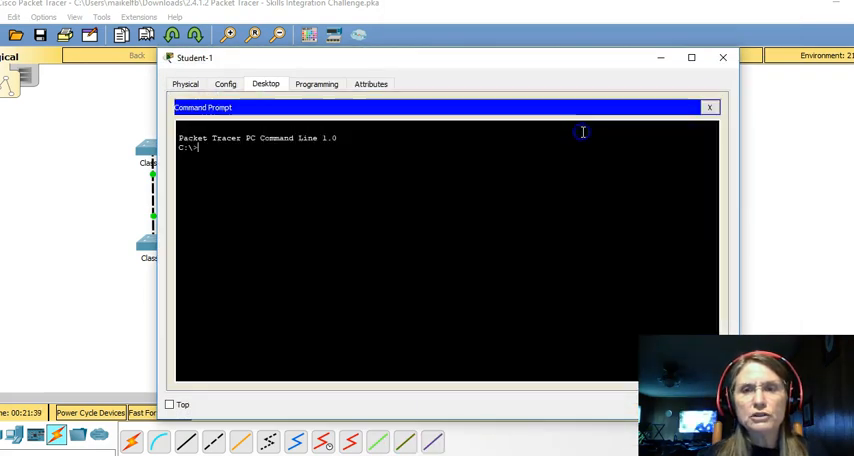
mouse_move(356, 176)
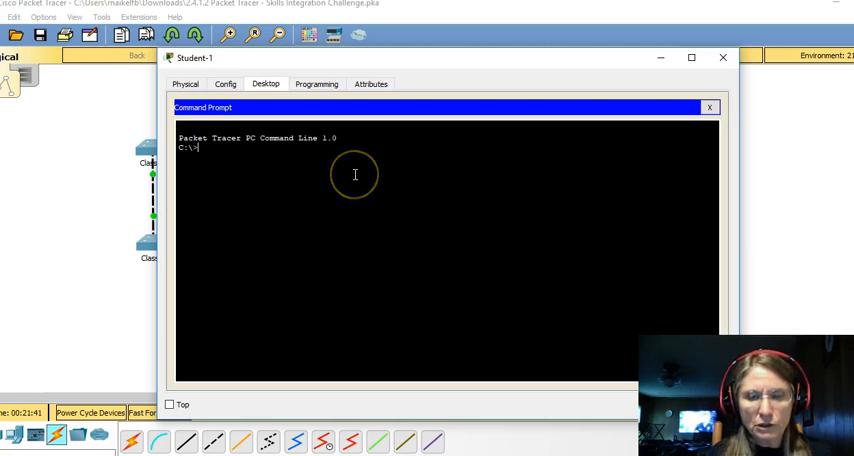
Ping 172.16.5.60 from Student-1 and highlight the no-loss packet statistics.
type("ping 172.")
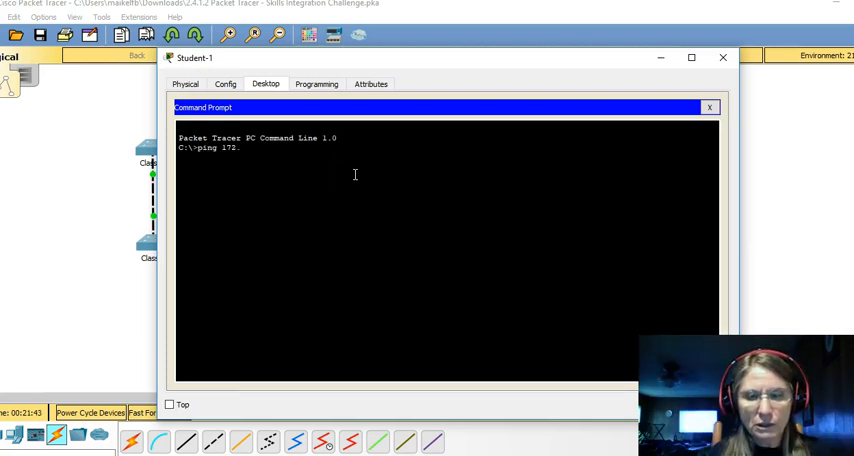
type("16.")
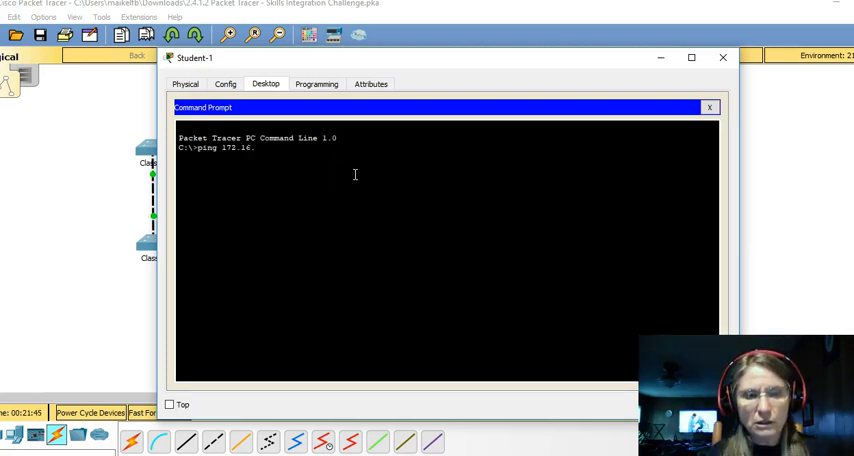
type("5.60")
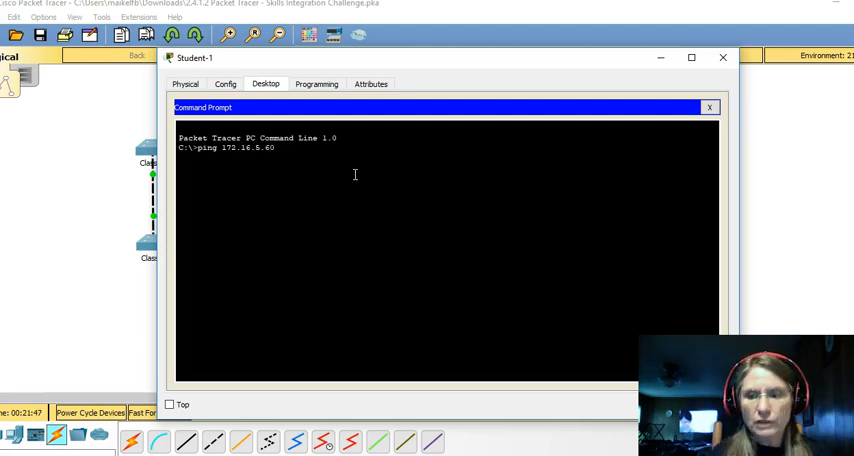
key("Return")
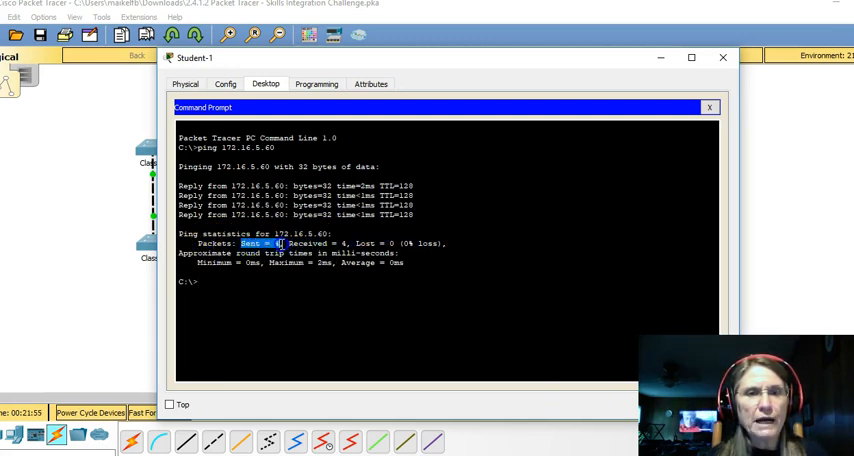
left_click_drag(284, 242, 448, 242)
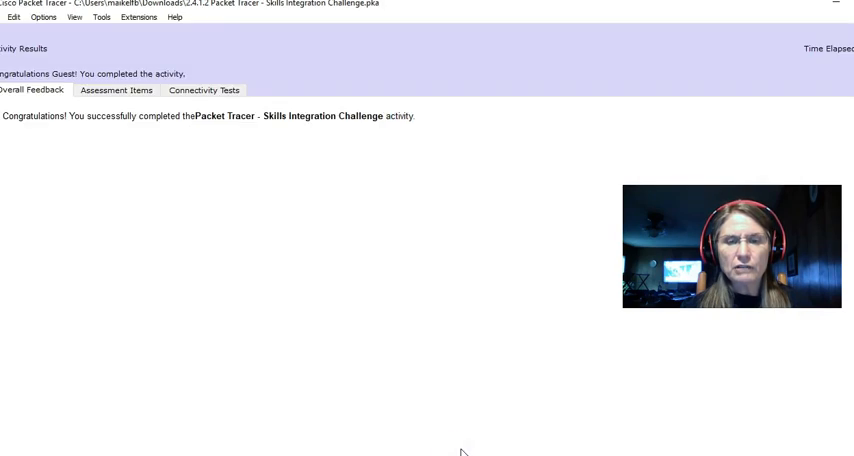
Review the Assessment Items breakdown showing every Class-A, Class-B and Student check correct at 100/100.
left_click(116, 90)
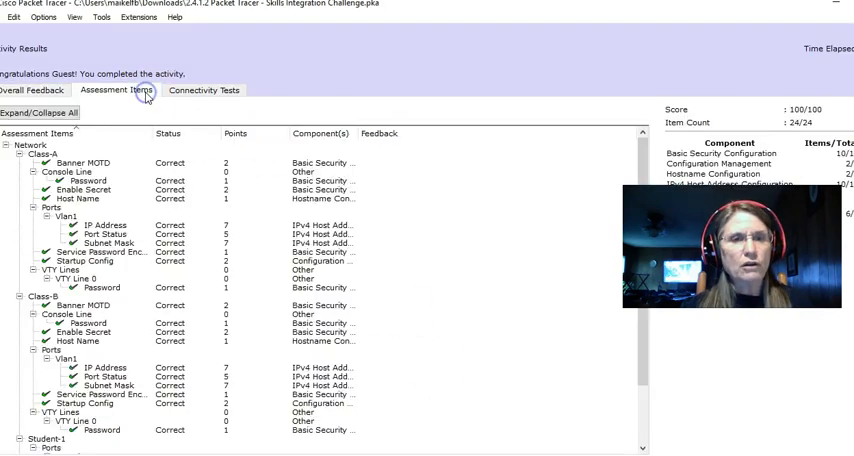
scroll("down", 3)
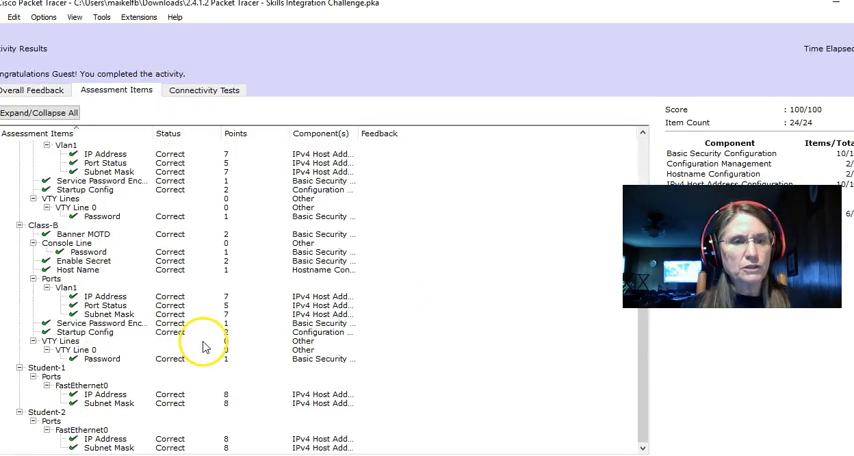
mouse_move(112, 340)
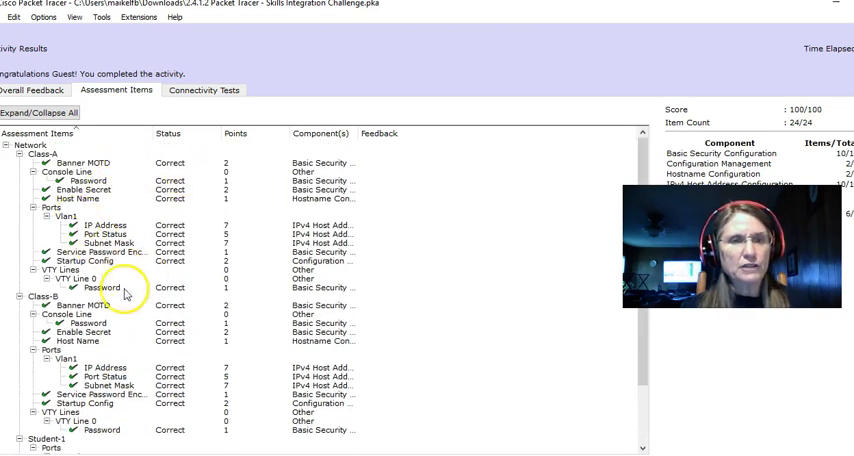
mouse_move(452, 304)
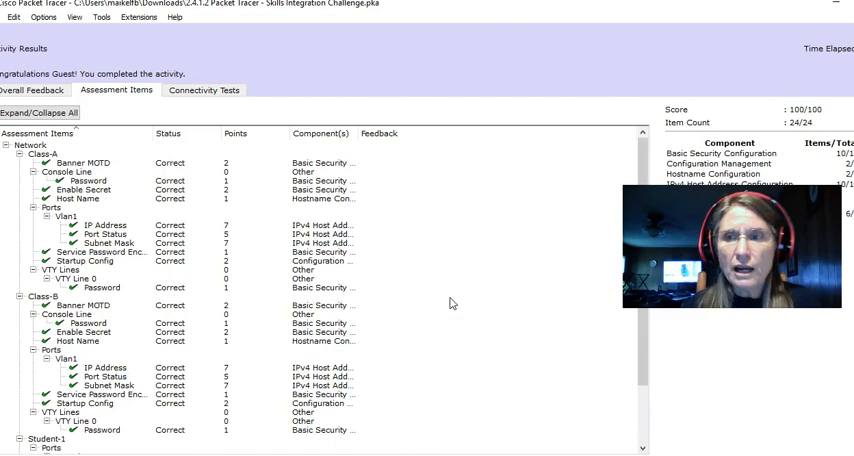